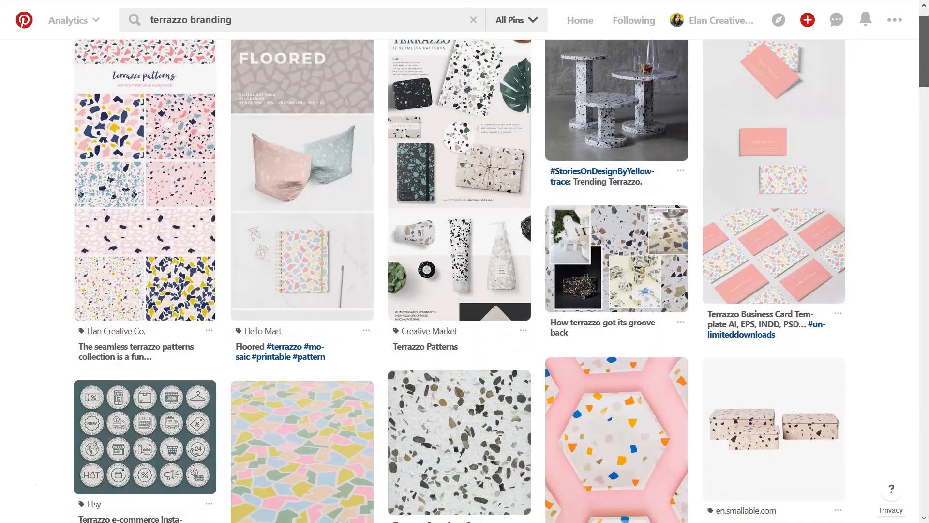
- Create the 6 × 6 inch Terrazzo Patterns document from the New Document dialog
scroll("down", 3)
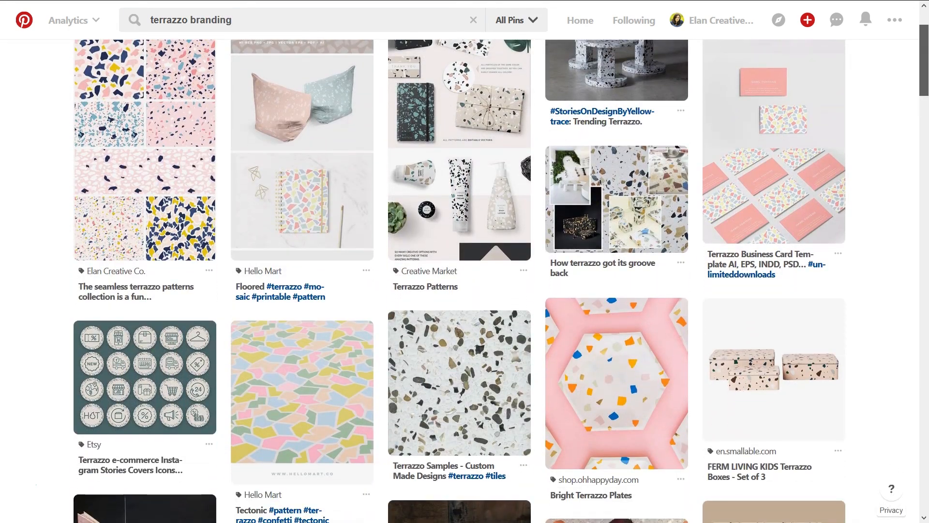
scroll("down", 3)
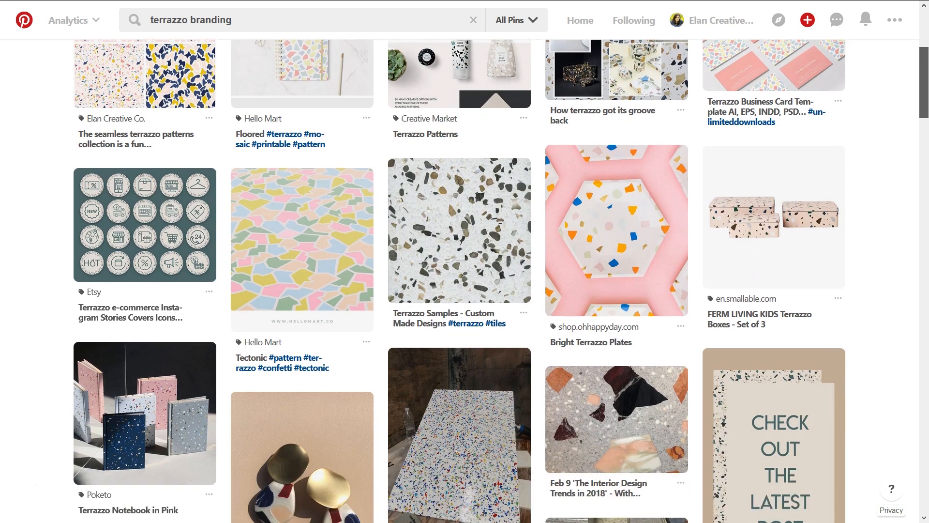
scroll("down", 3)
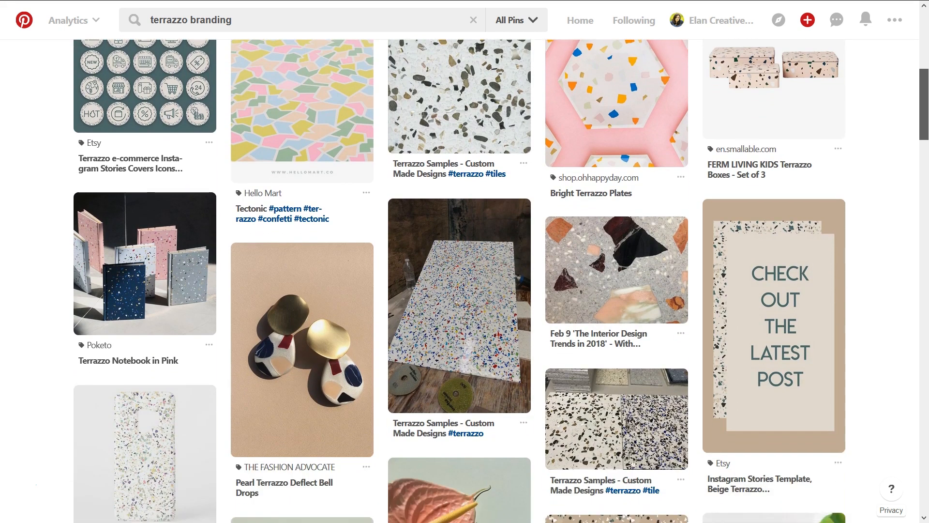
scroll("down", 3)
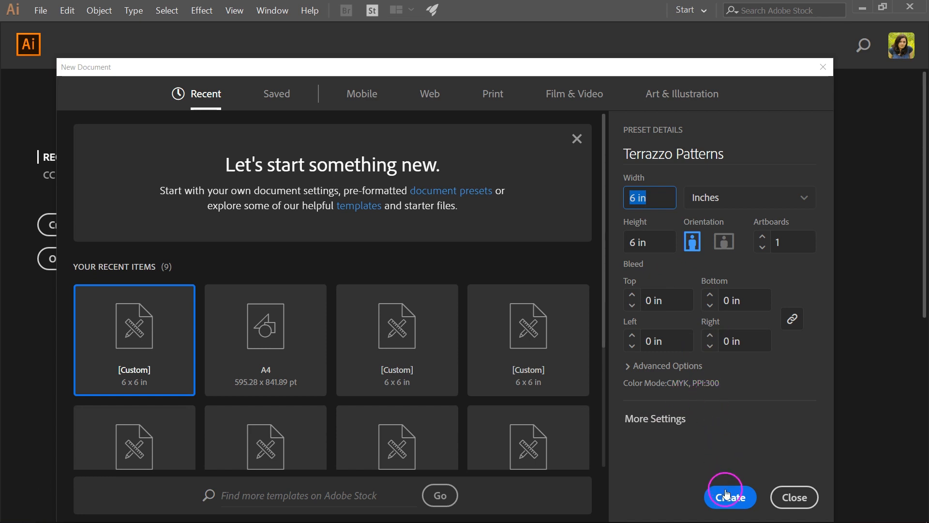
left_click(730, 497)
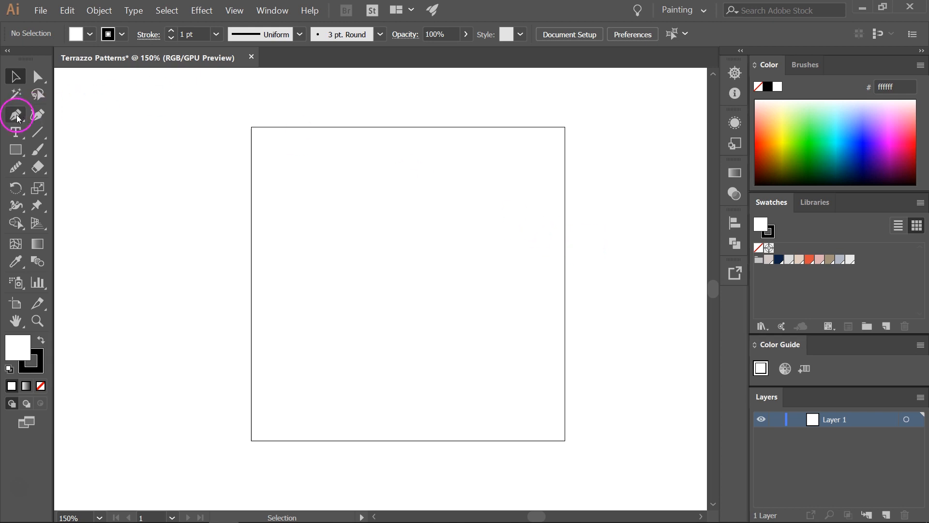
- With the Pen tool and a black fill, start the first chip near the top-left corner
left_click(15, 114)
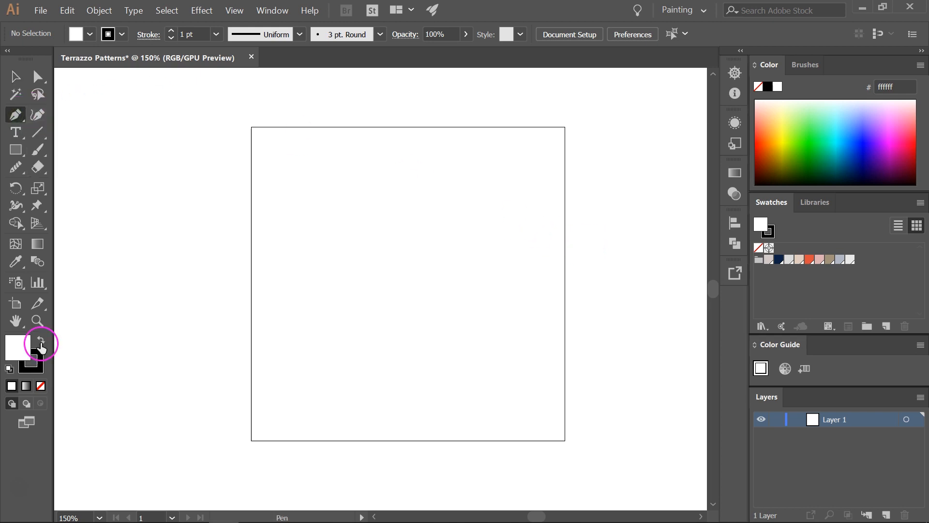
mouse_move(40, 345)
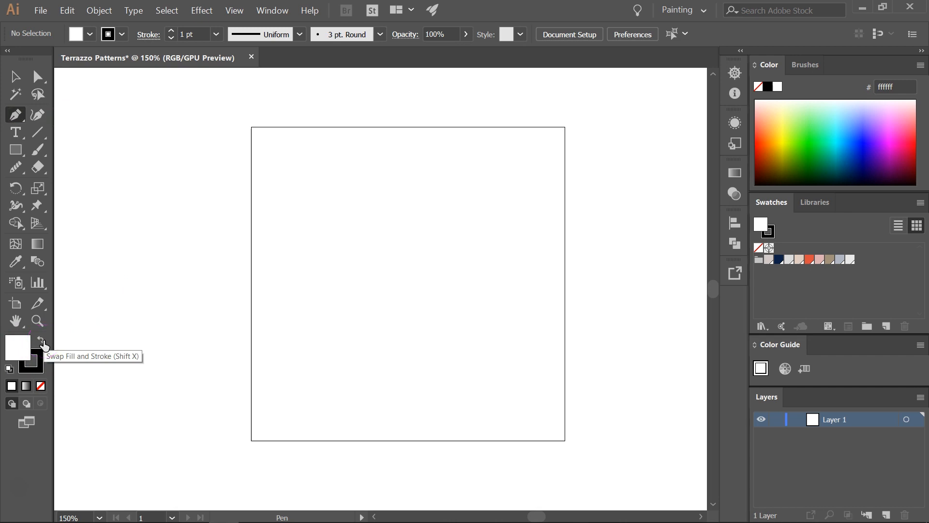
left_click(41, 340)
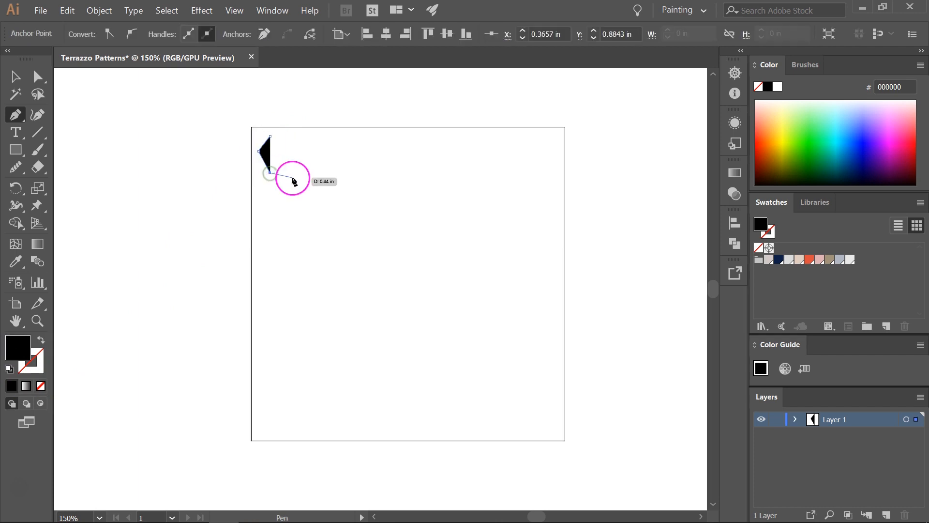
left_click(301, 144)
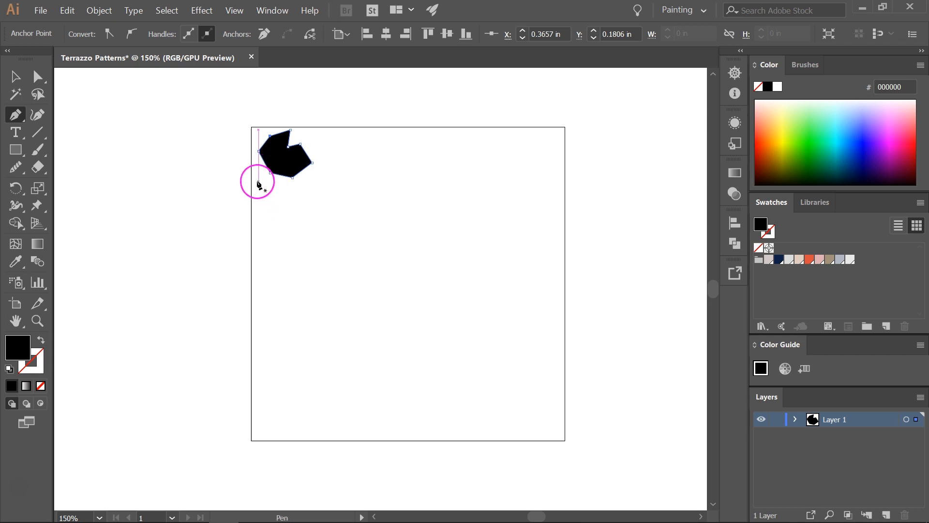
- Draw further closed polygon chips until the artboard is filled edge to edge
left_click_drag(257, 181, 300, 229)
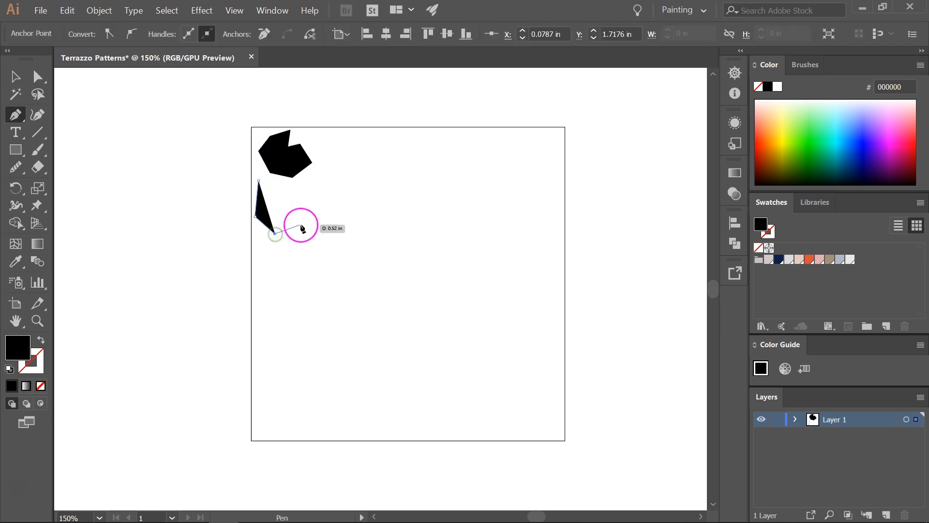
left_click(274, 234)
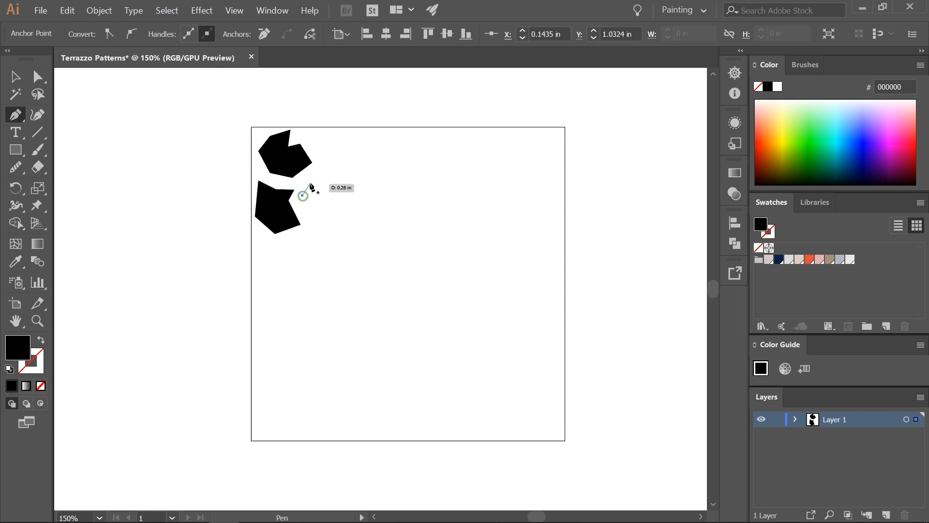
left_click_drag(304, 197, 329, 178)
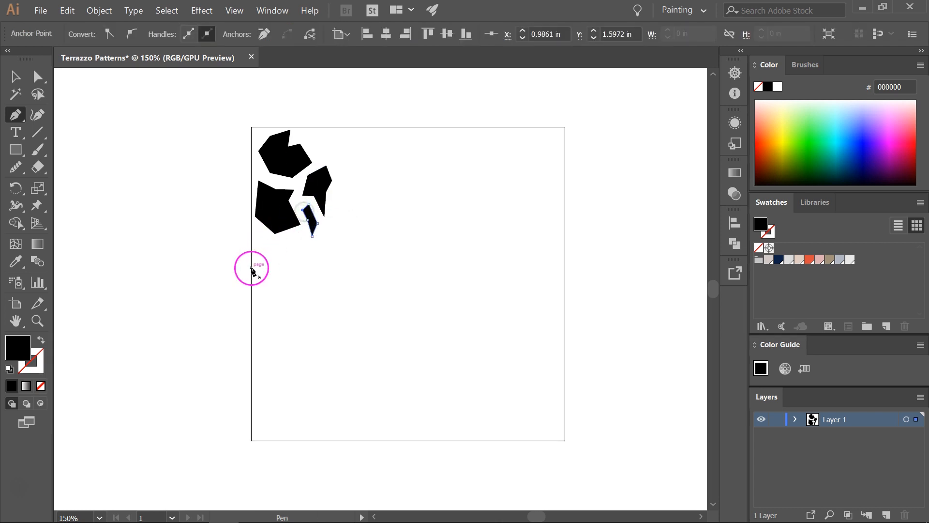
left_click_drag(259, 268, 294, 238)
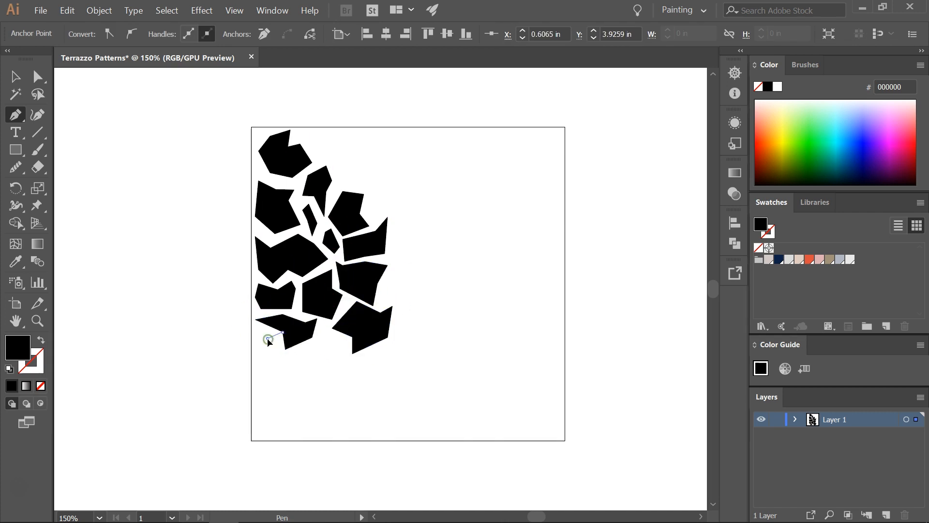
left_click(302, 399)
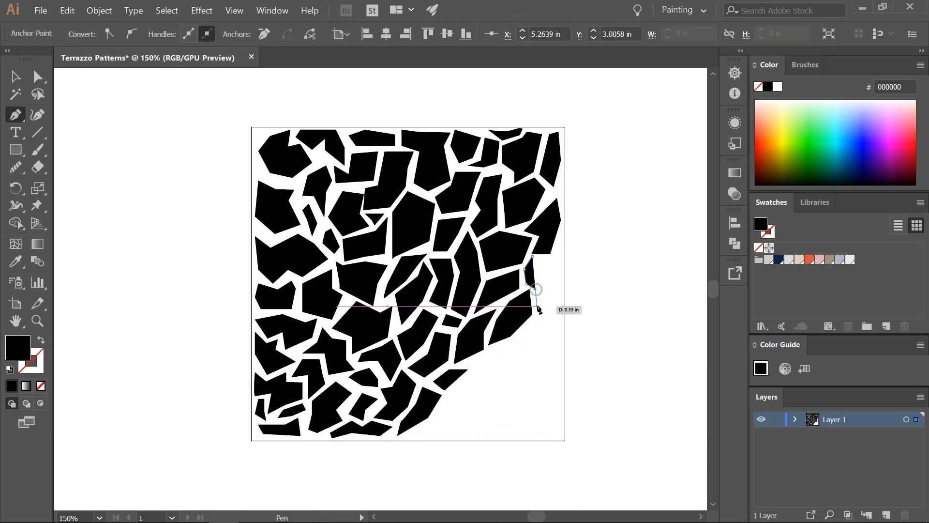
left_click(539, 348)
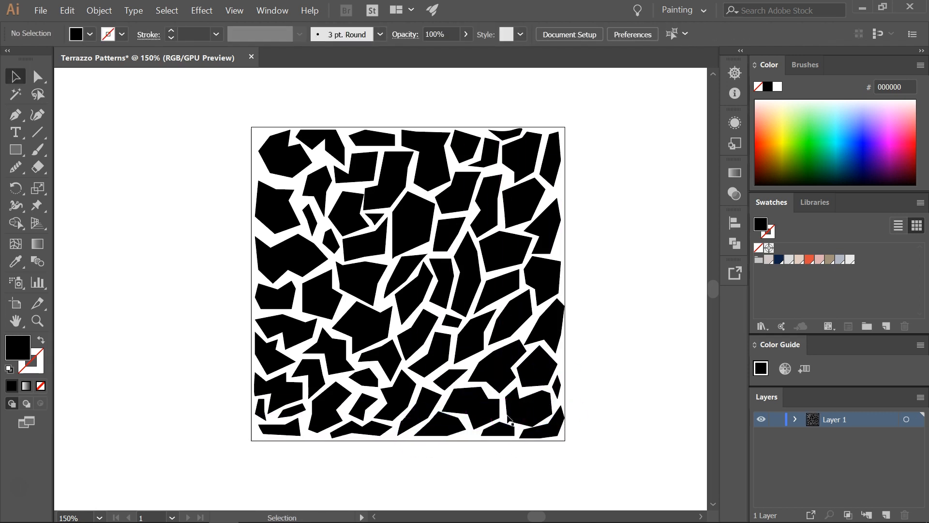
mouse_move(206, 103)
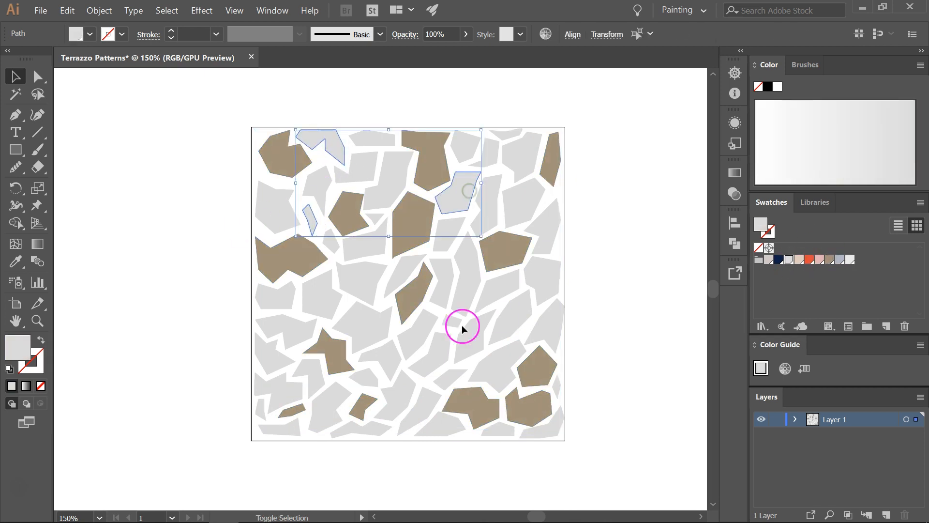
- Fill chip groups with grey, taupe, coral, navy and pink, then bring up Recolor Artwork for all chips
left_click(811, 259)
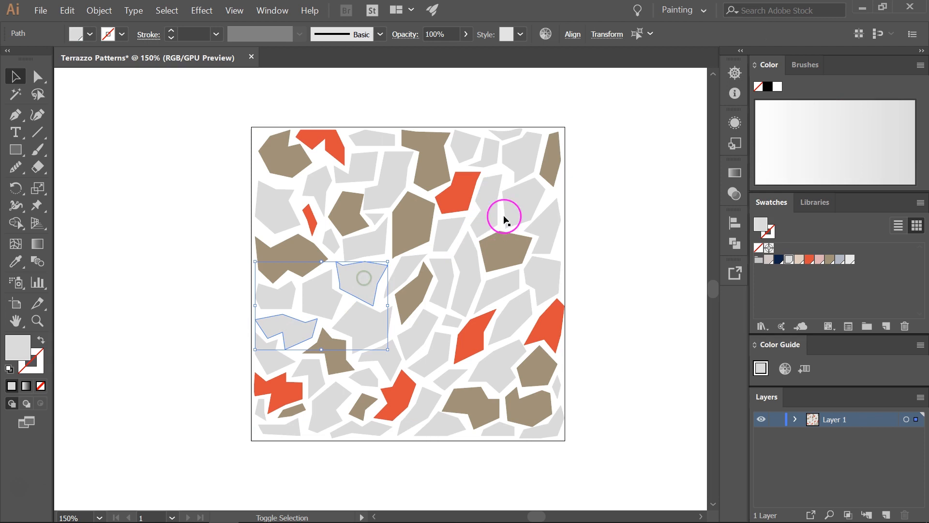
left_click(779, 259)
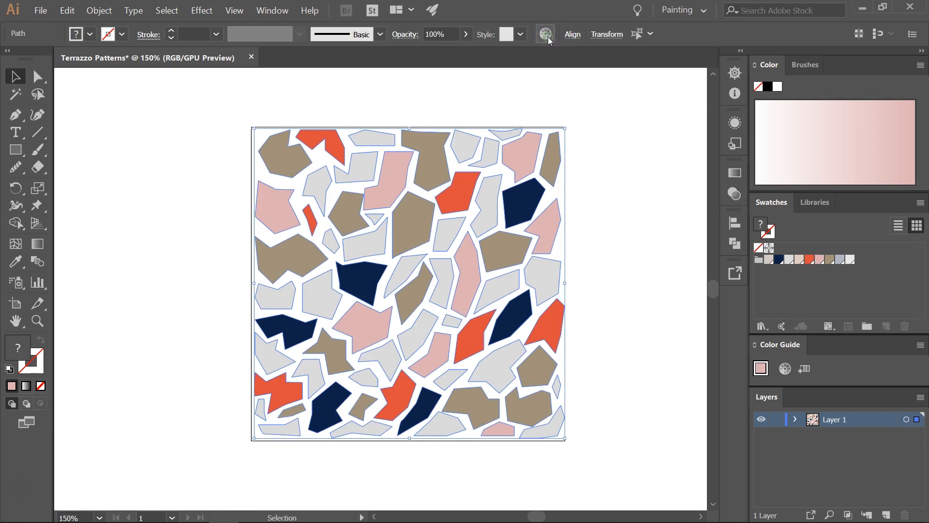
left_click(543, 34)
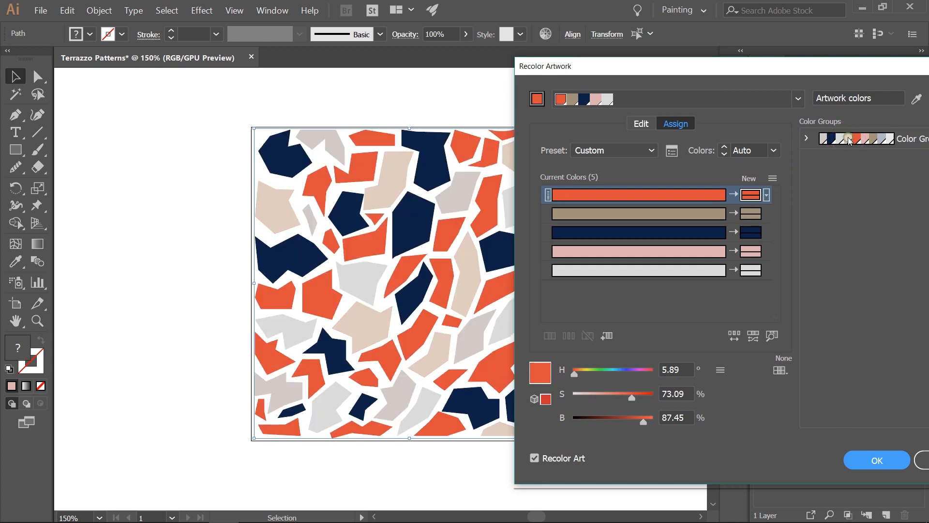
- Apply the colour group, shuffle the colour order twice and accept the navy-heavy arrangement
left_click(832, 138)
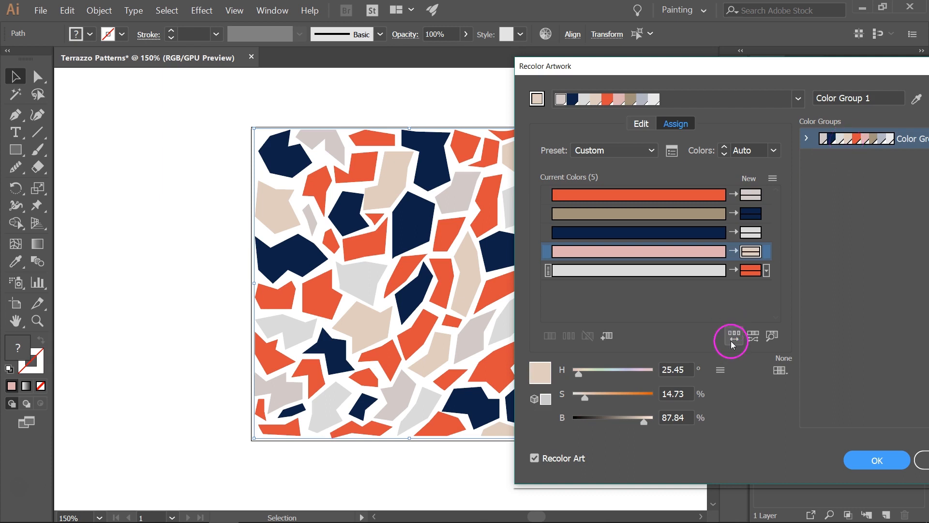
mouse_move(733, 336)
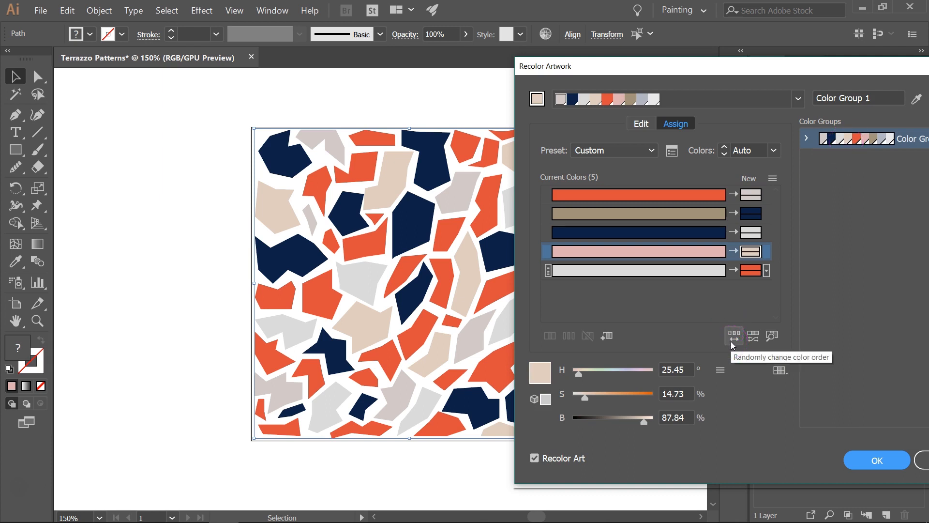
left_click(732, 336)
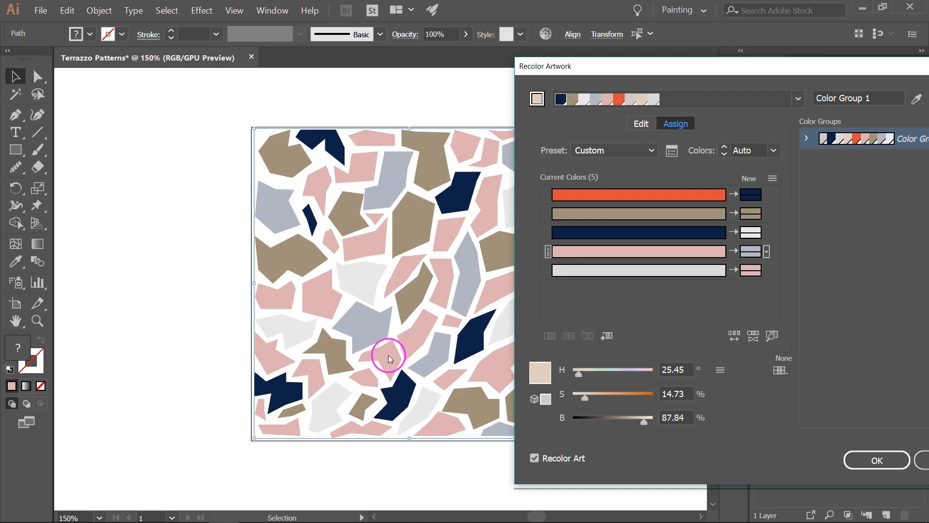
mouse_move(853, 474)
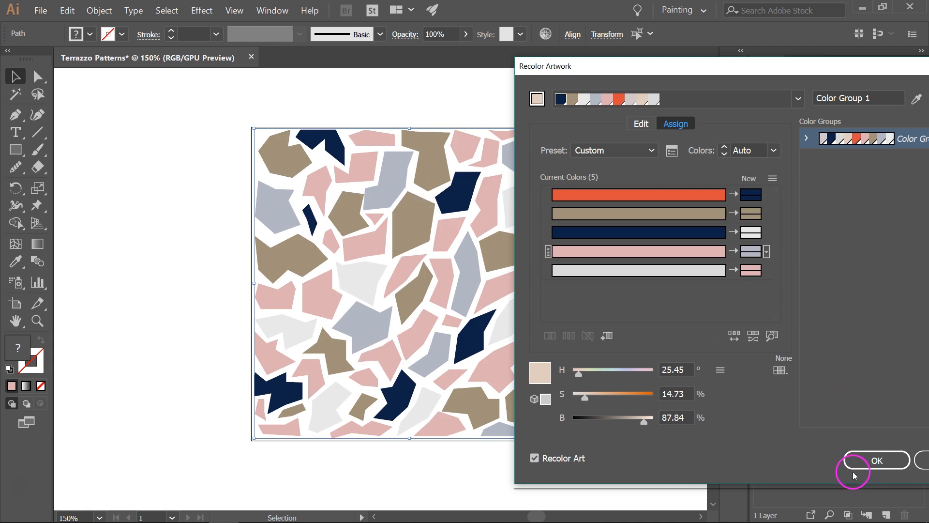
left_click(734, 336)
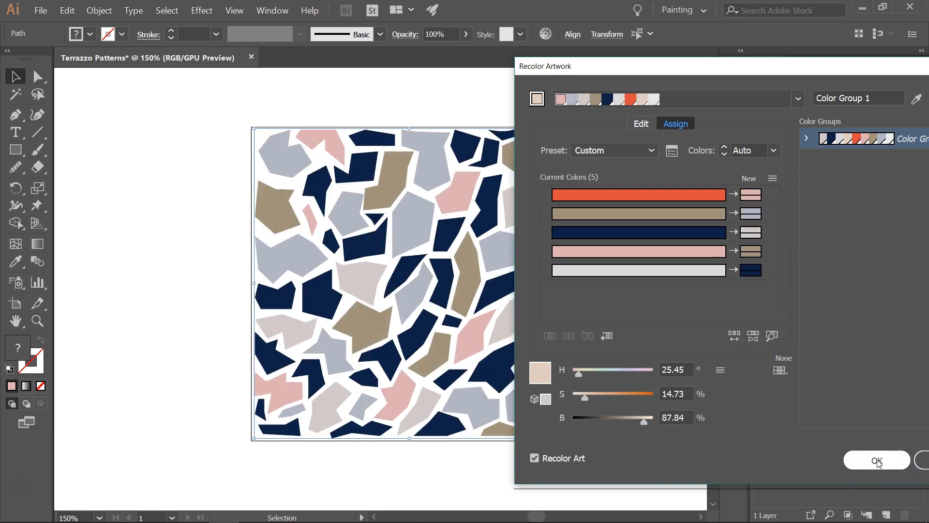
left_click(877, 461)
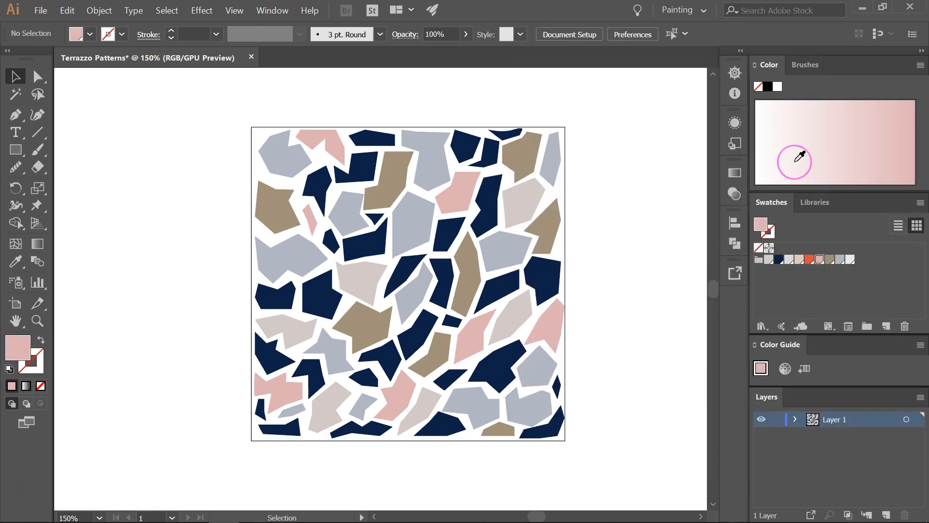
mouse_move(800, 156)
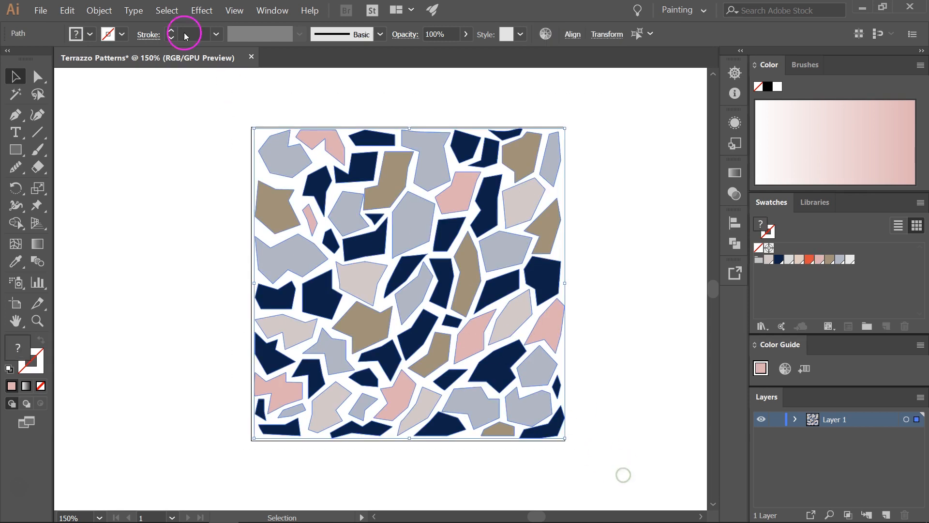
left_click(99, 10)
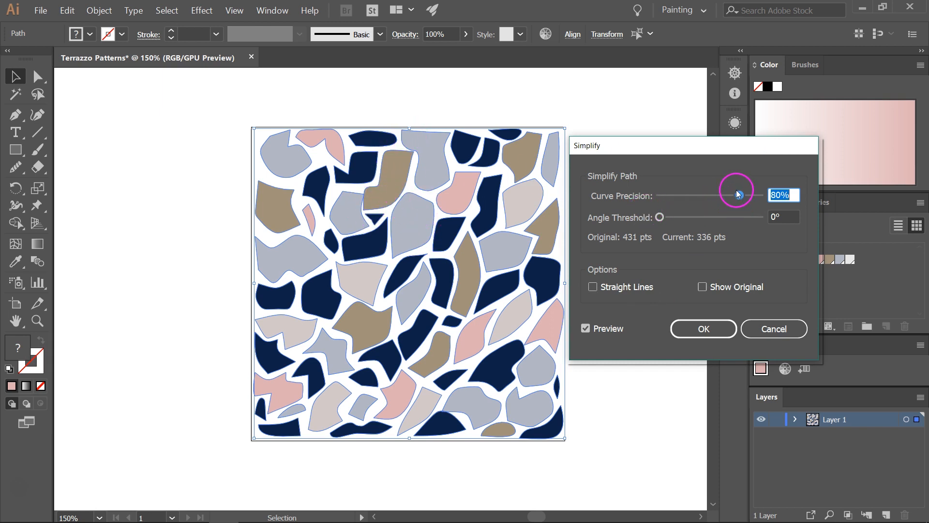
- Set Simplify Curve Precision to 60% and Angle Threshold to about 103°
left_click_drag(737, 194, 698, 194)
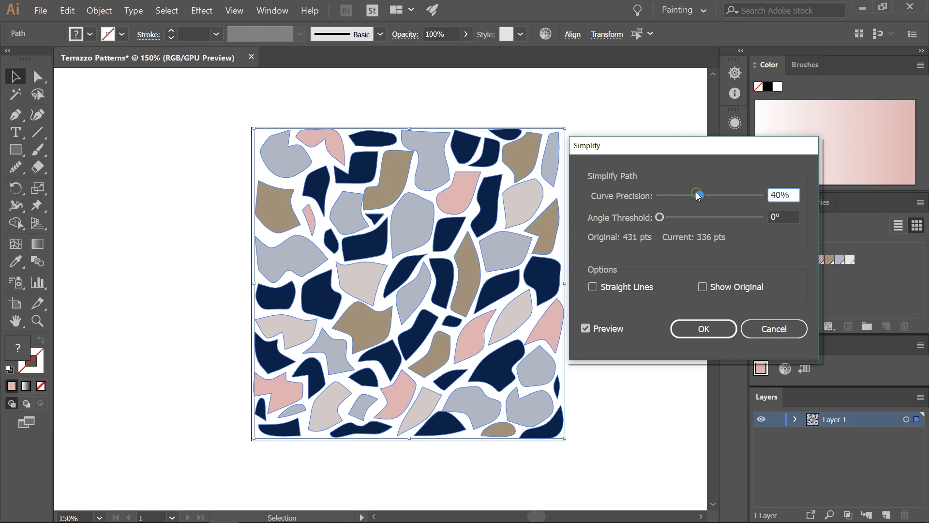
left_click_drag(696, 194, 699, 195)
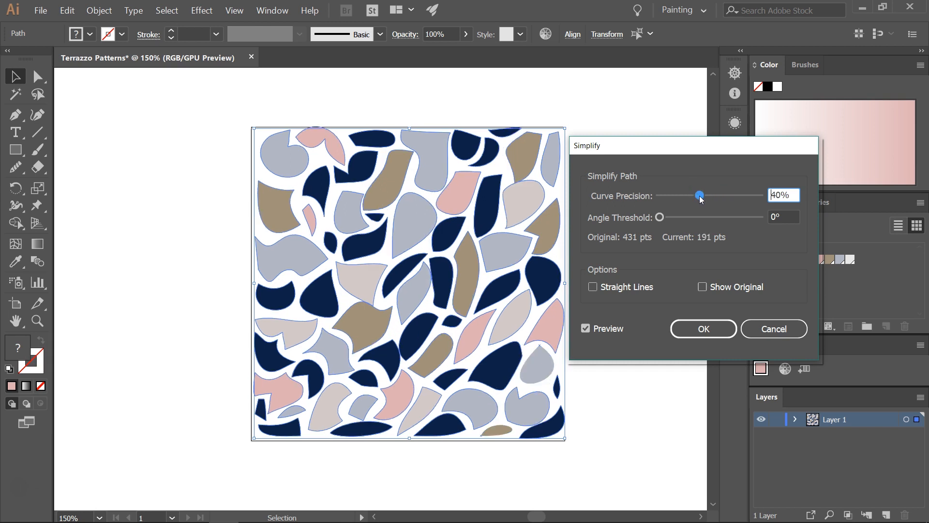
left_click_drag(699, 194, 713, 195)
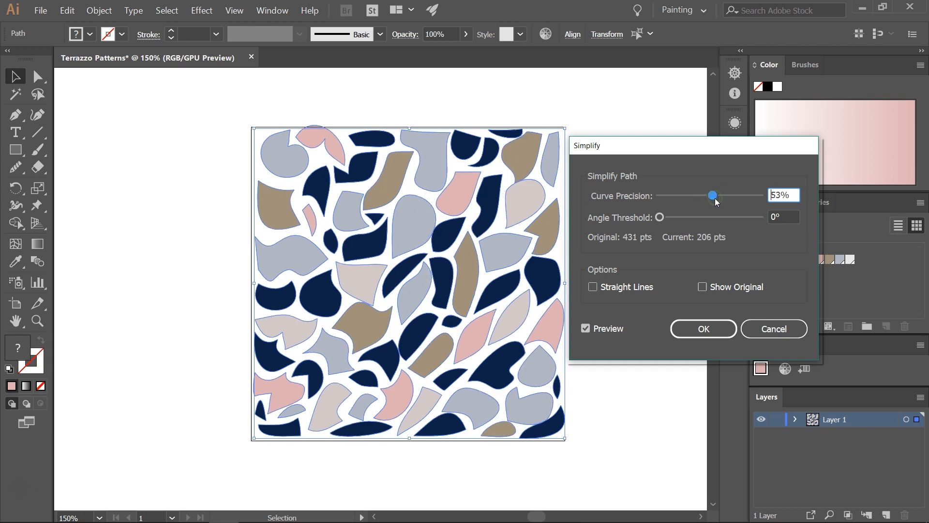
left_click_drag(713, 196, 724, 196)
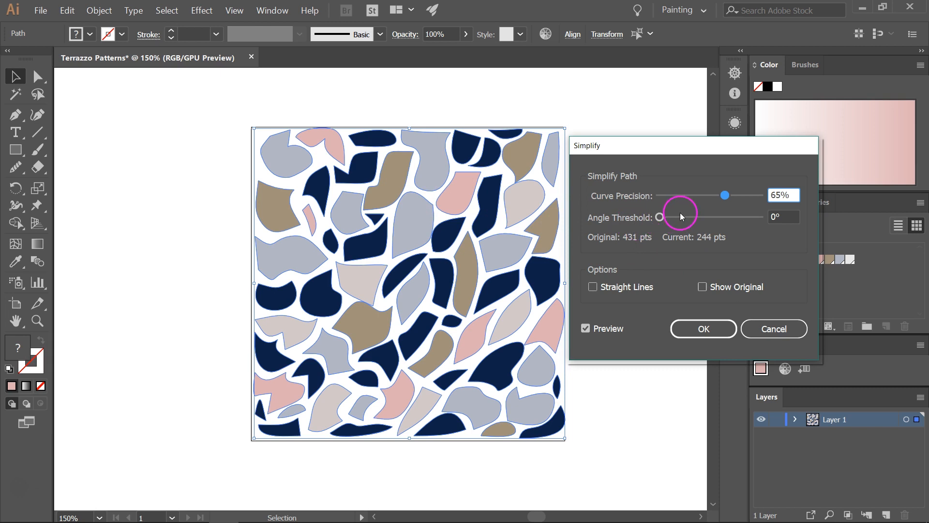
left_click_drag(660, 217, 698, 217)
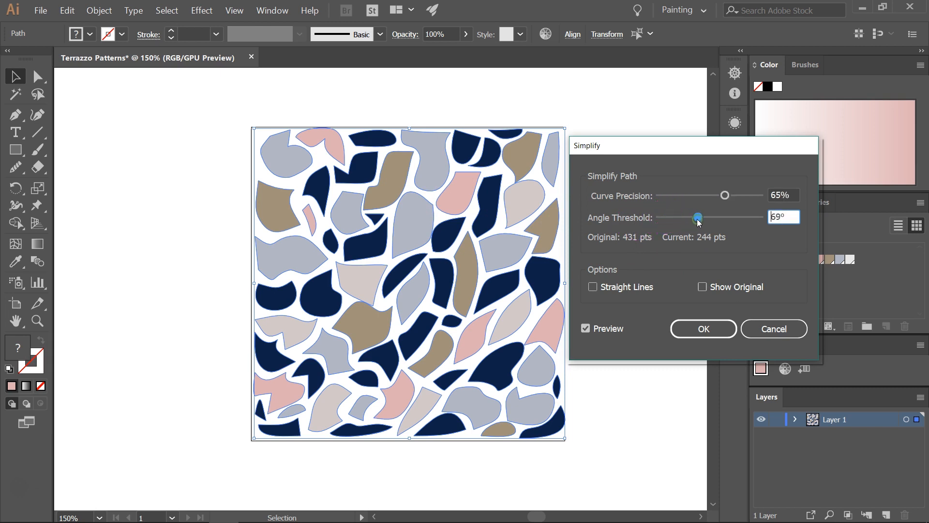
left_click_drag(697, 216, 720, 217)
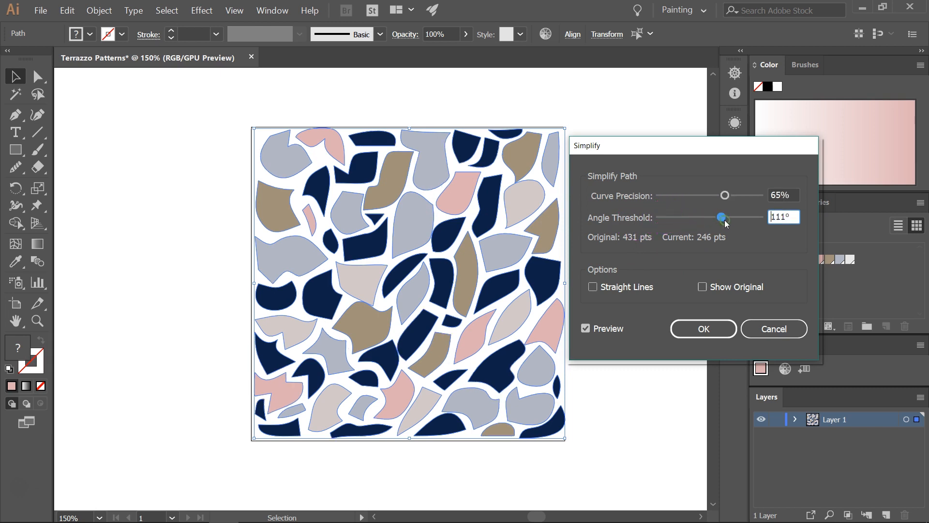
left_click_drag(720, 217, 730, 217)
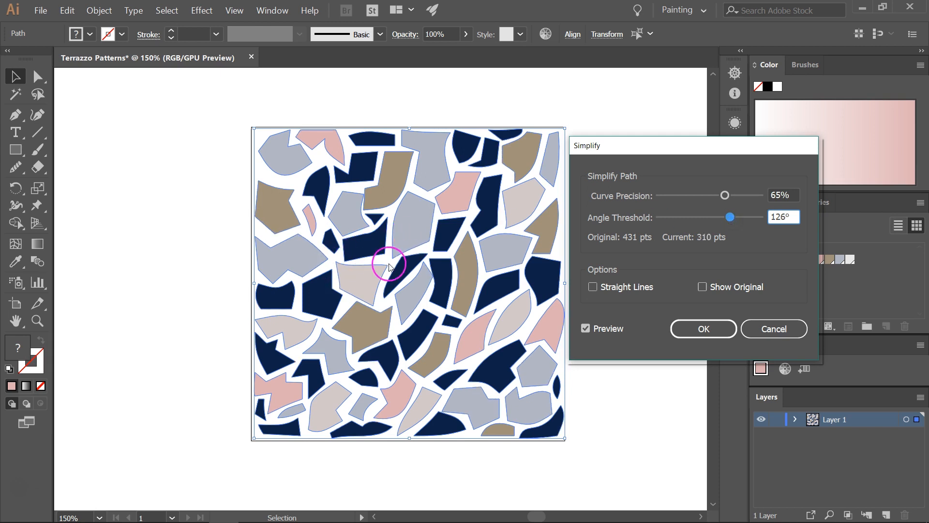
left_click_drag(725, 195, 719, 195)
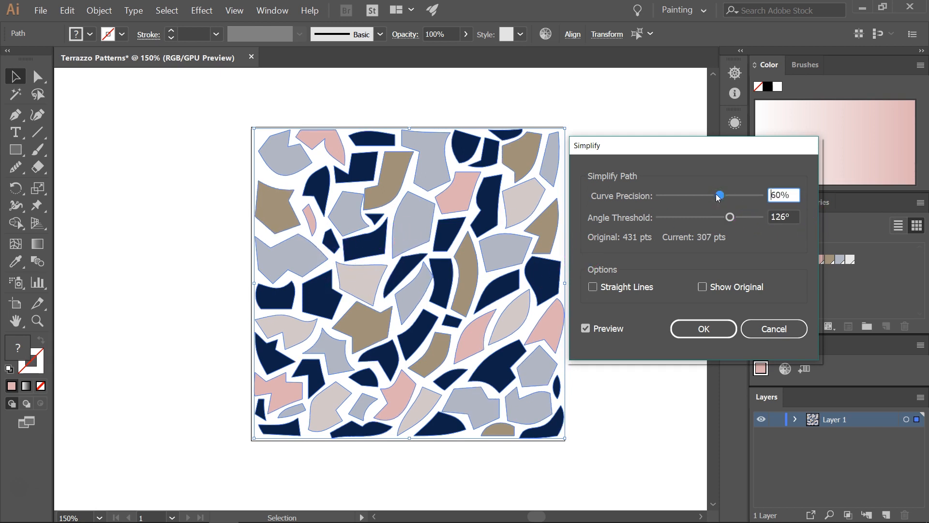
left_click_drag(730, 217, 719, 216)
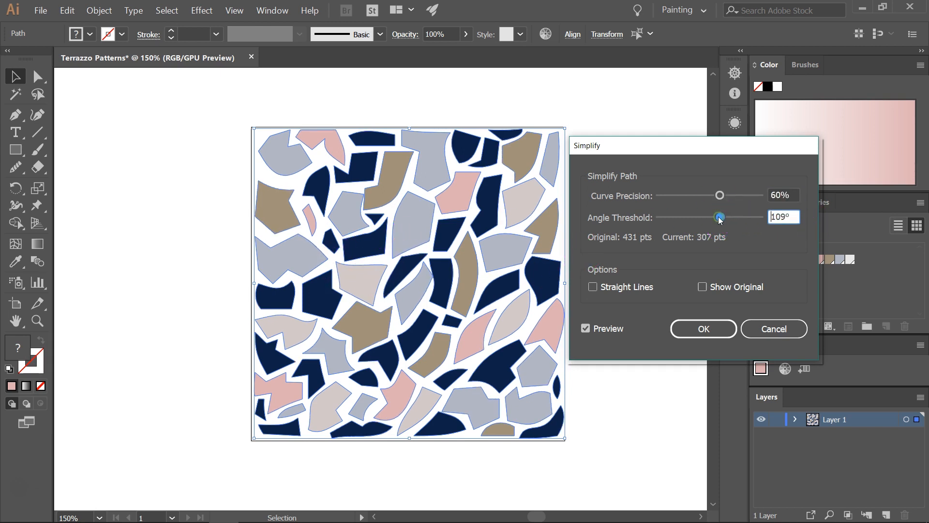
left_click_drag(718, 217, 713, 216)
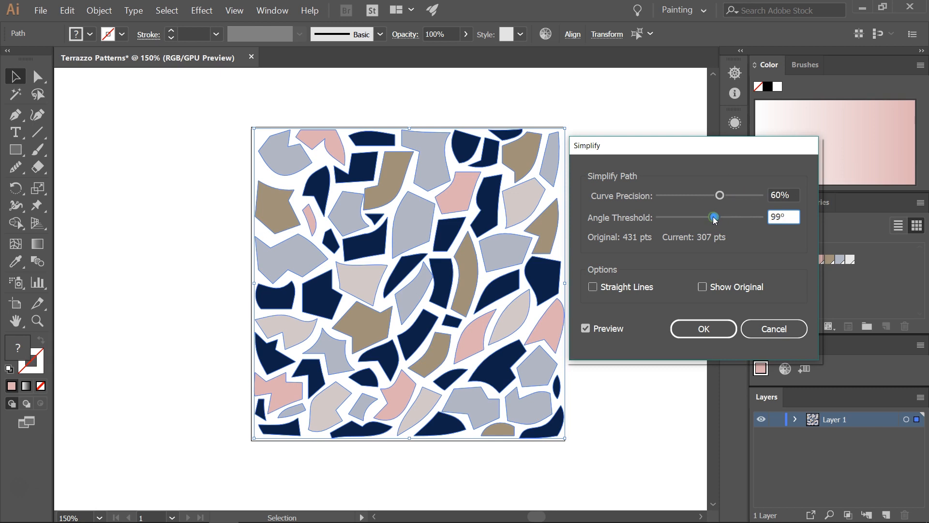
- Compare against the original outlines with Show Original, then apply the simplification
left_click(702, 286)
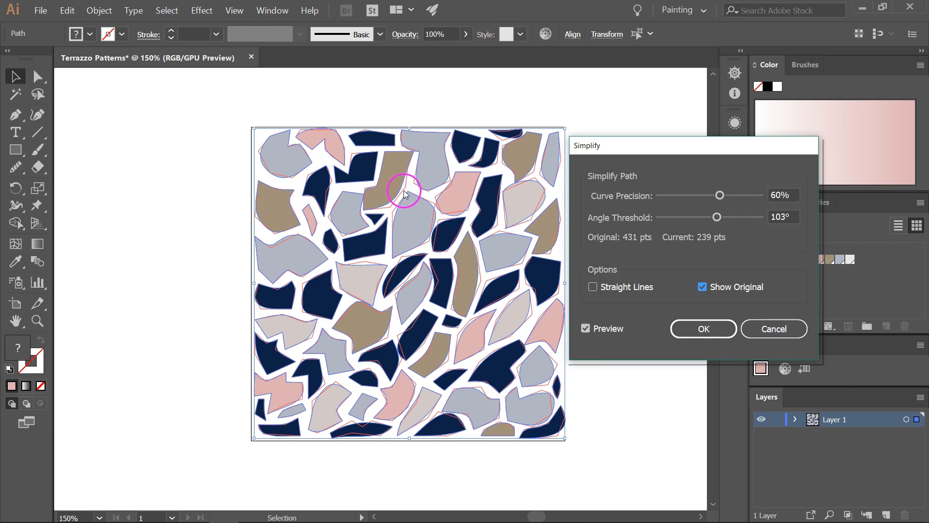
mouse_move(375, 190)
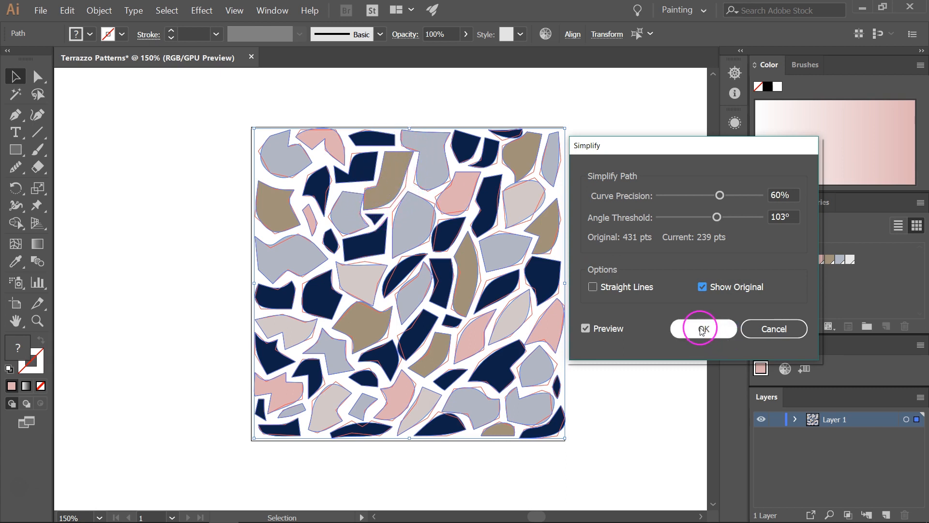
left_click(702, 328)
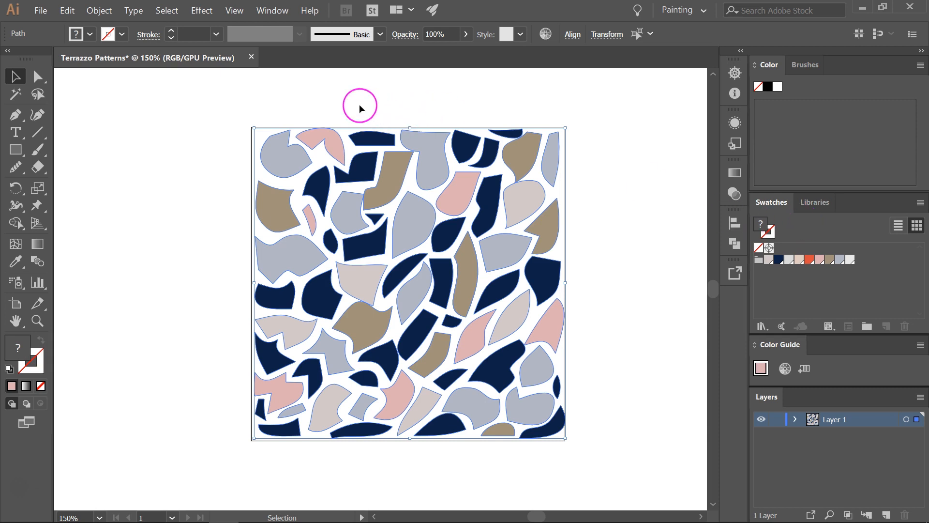
mouse_move(156, 93)
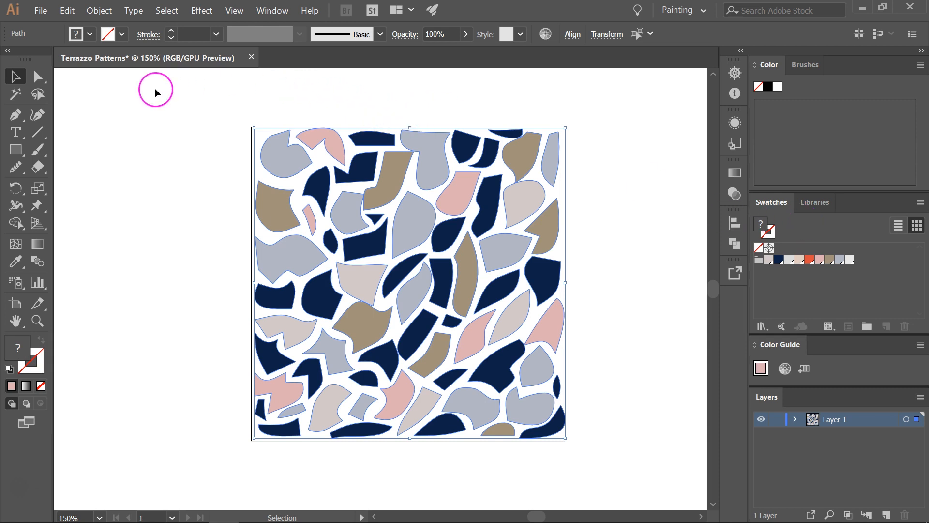
- In Transform Each, scale each chip to 50% width and height
left_click(99, 10)
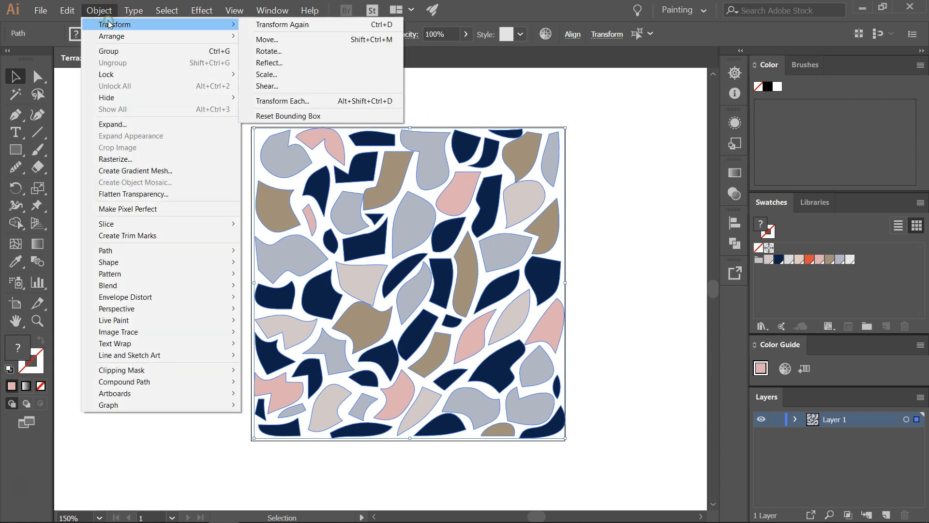
left_click(283, 101)
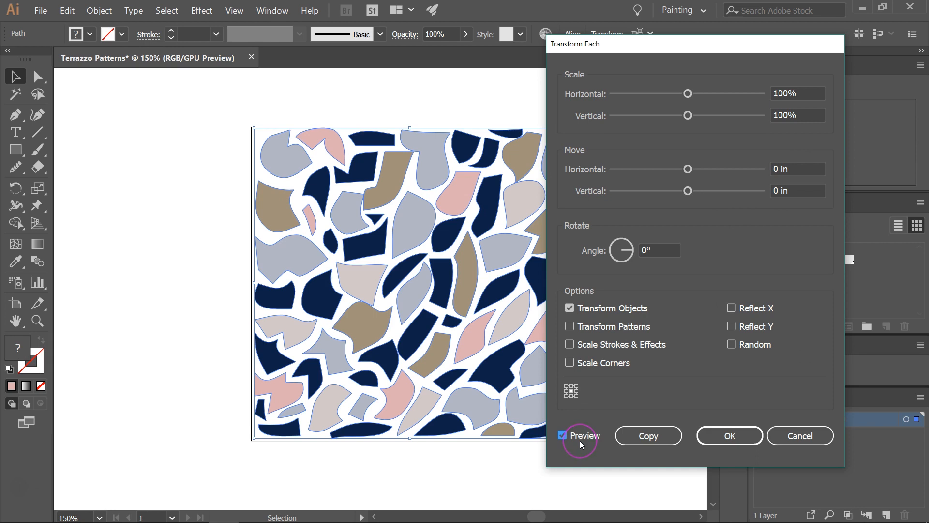
mouse_move(612, 312)
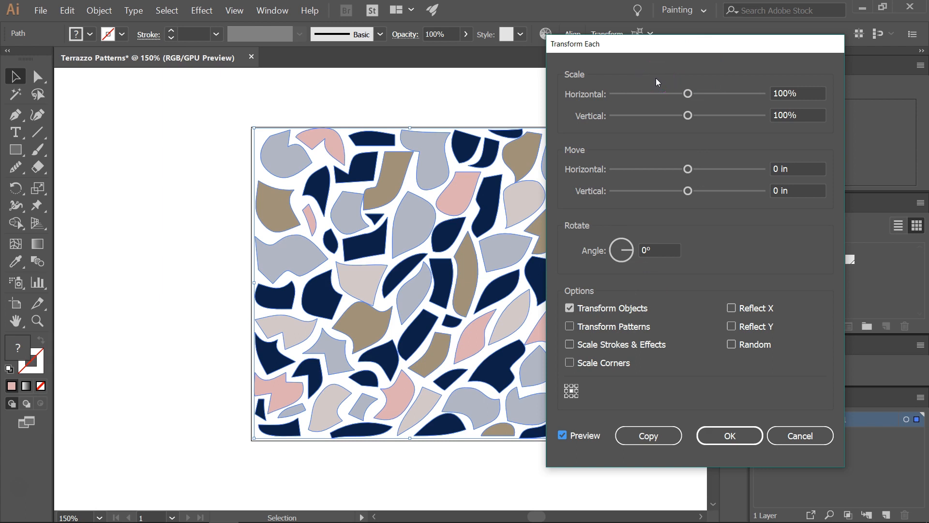
left_click(687, 94)
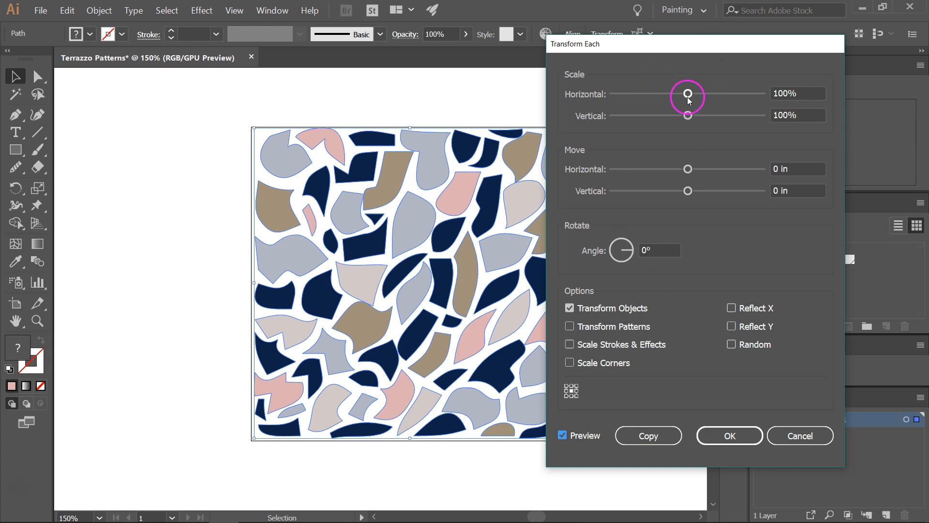
left_click_drag(688, 93, 661, 93)
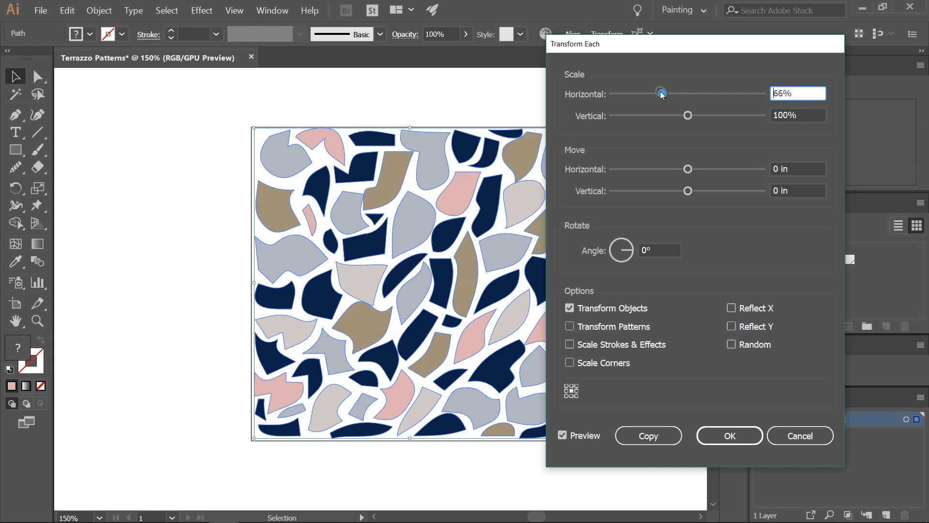
left_click_drag(661, 93, 649, 93)
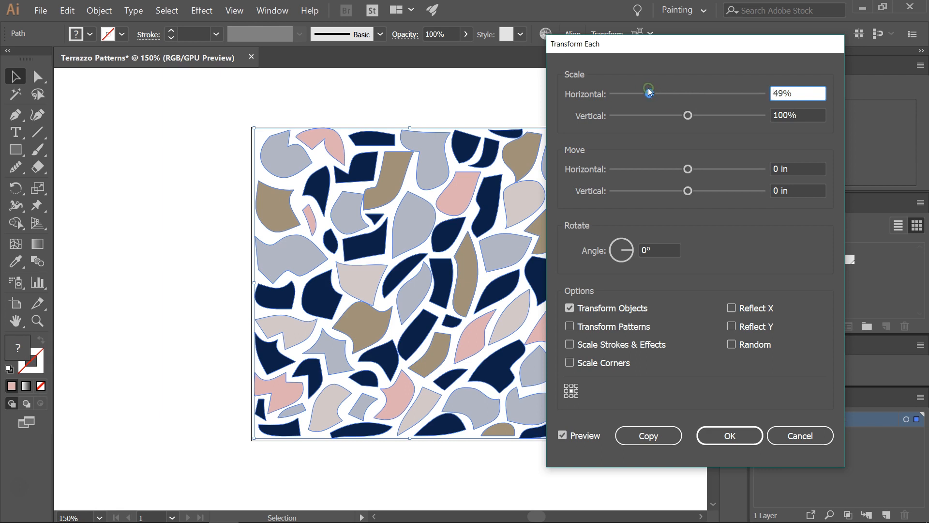
left_click_drag(687, 115, 686, 115)
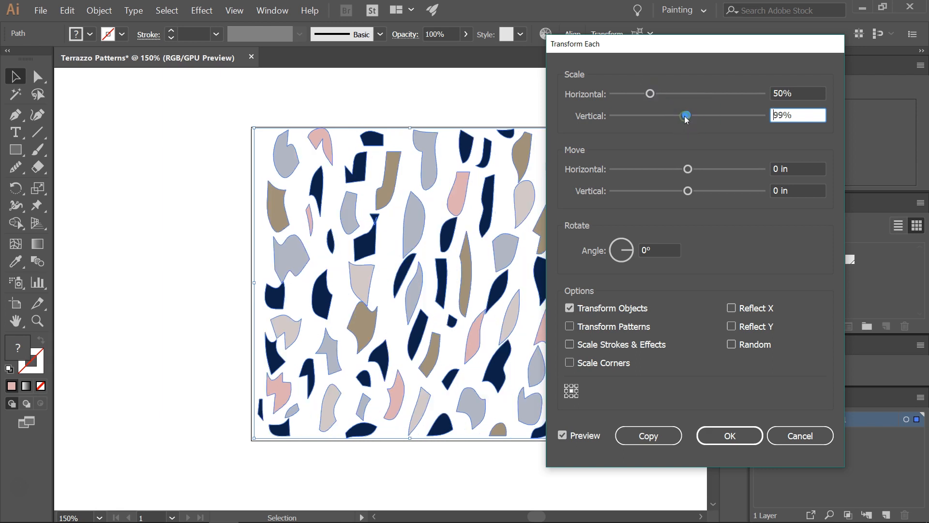
left_click_drag(685, 115, 649, 115)
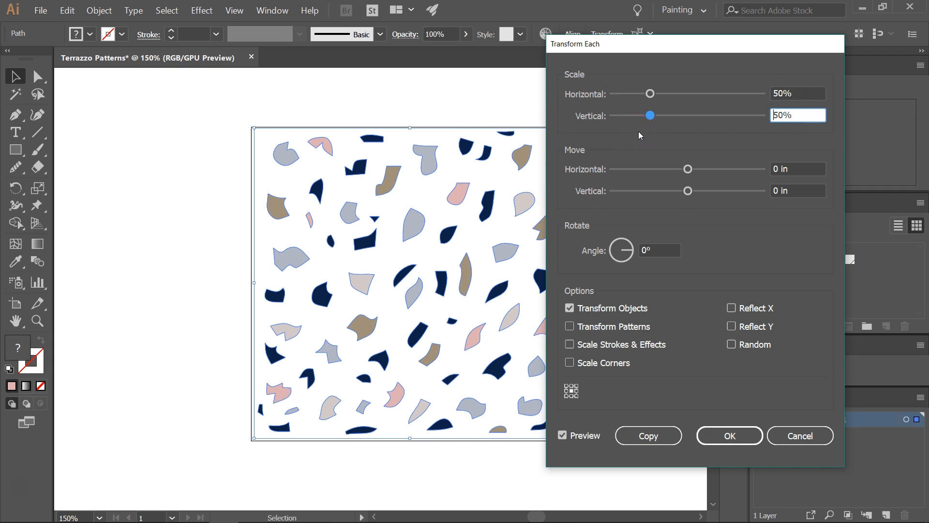
- Nudge the Move Horizontal offset and return it to about 0
left_click_drag(687, 169, 667, 168)
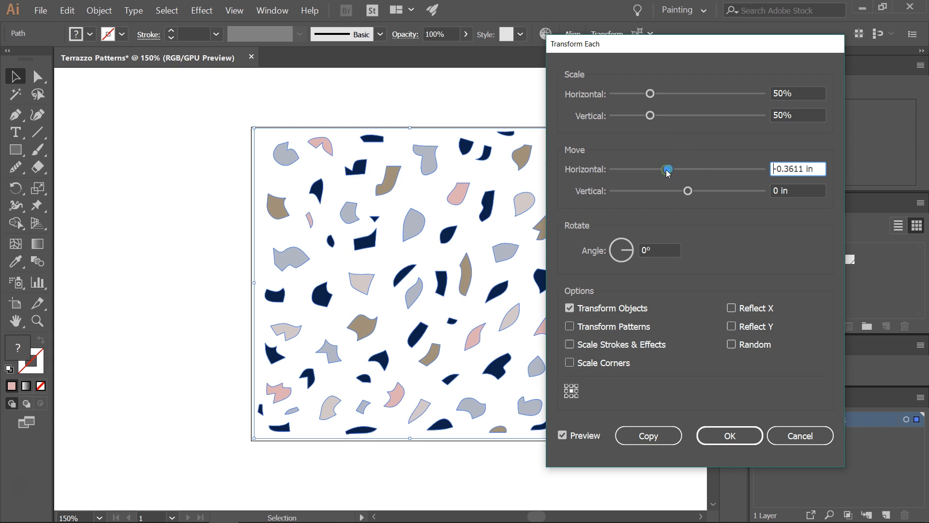
left_click_drag(668, 169, 671, 170)
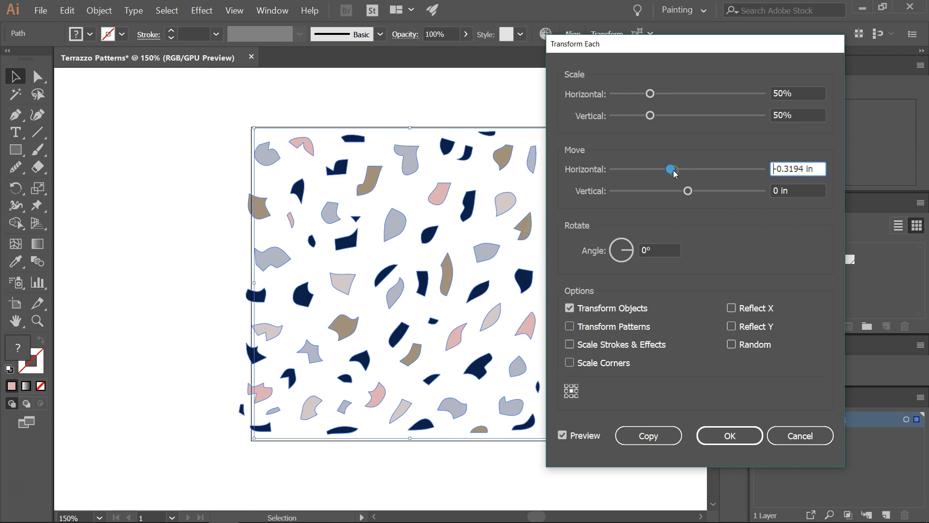
left_click_drag(670, 168, 688, 169)
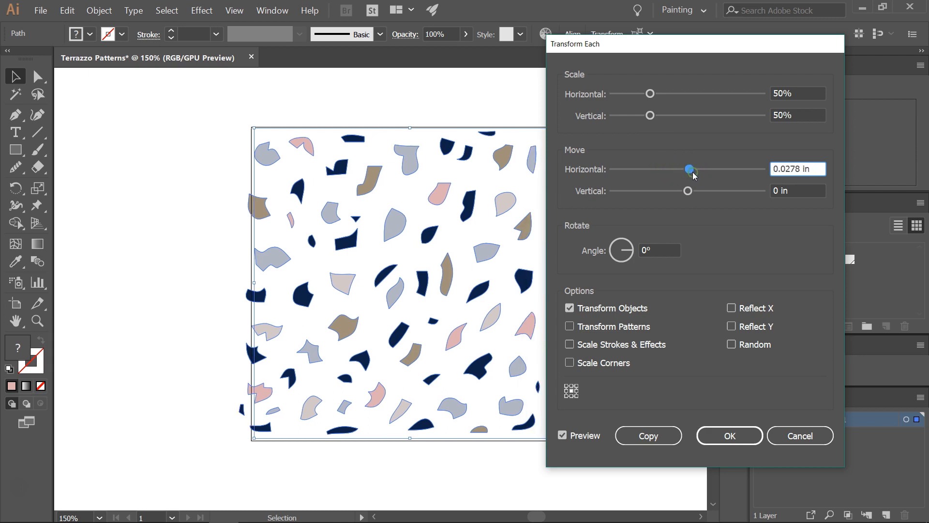
left_click_drag(689, 168, 685, 169)
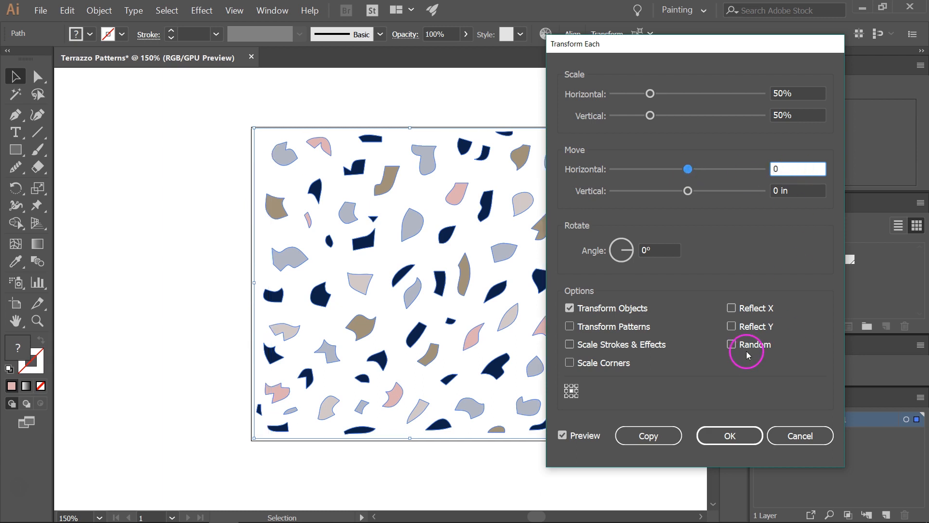
- Enable Random and lower horizontal and vertical scale to 21%
left_click(732, 344)
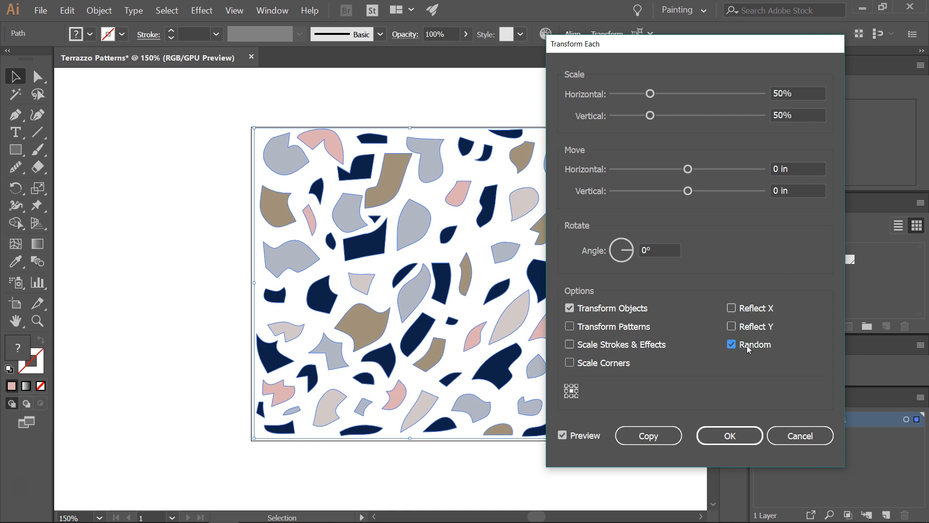
left_click(731, 344)
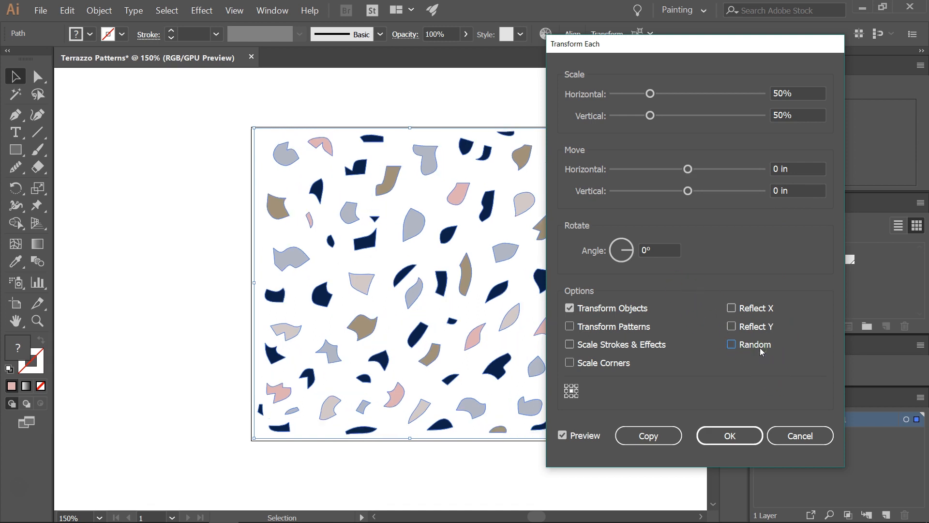
left_click(731, 345)
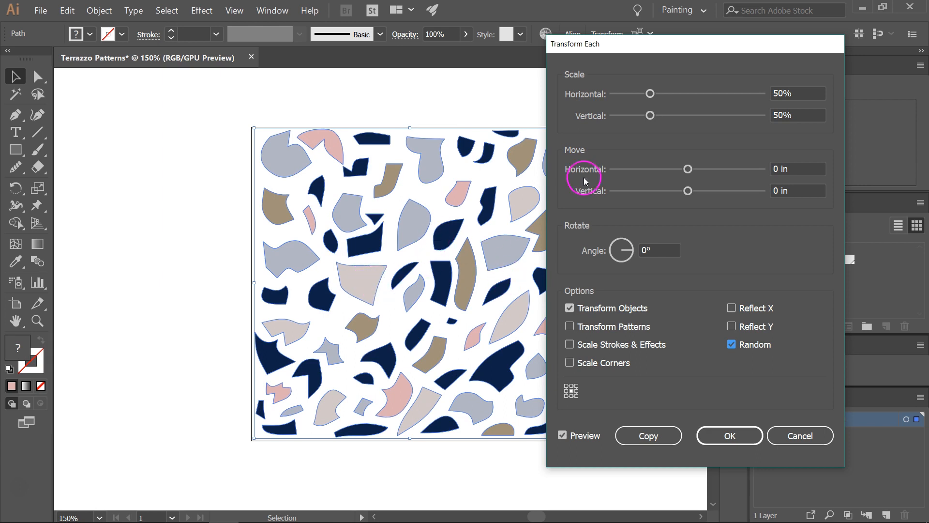
left_click_drag(649, 92, 626, 94)
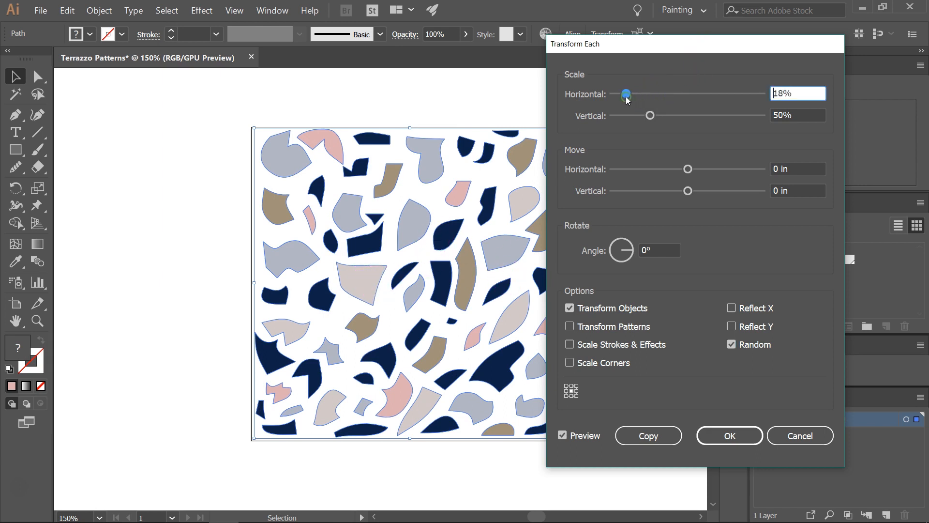
left_click_drag(626, 94, 629, 94)
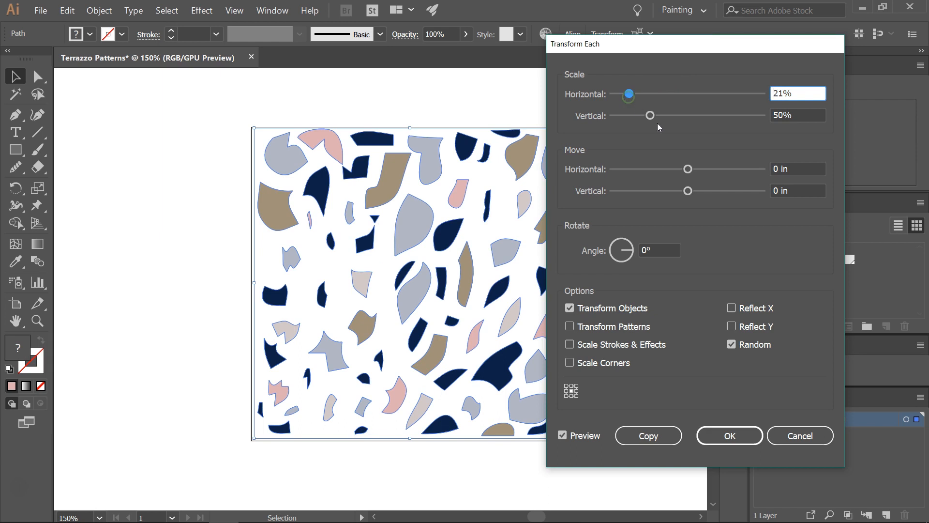
left_click_drag(650, 116, 629, 116)
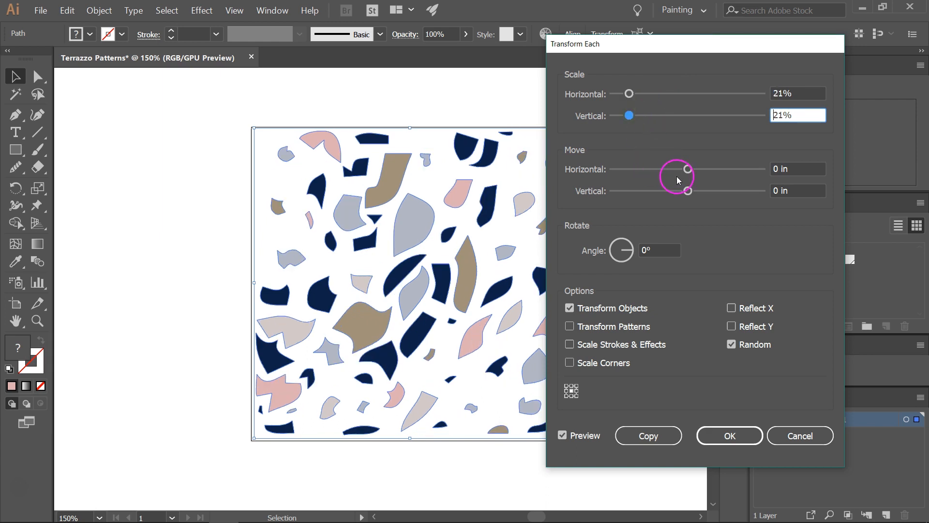
- Toggle Random off and on to compare the previews, leaving it enabled
left_click(731, 344)
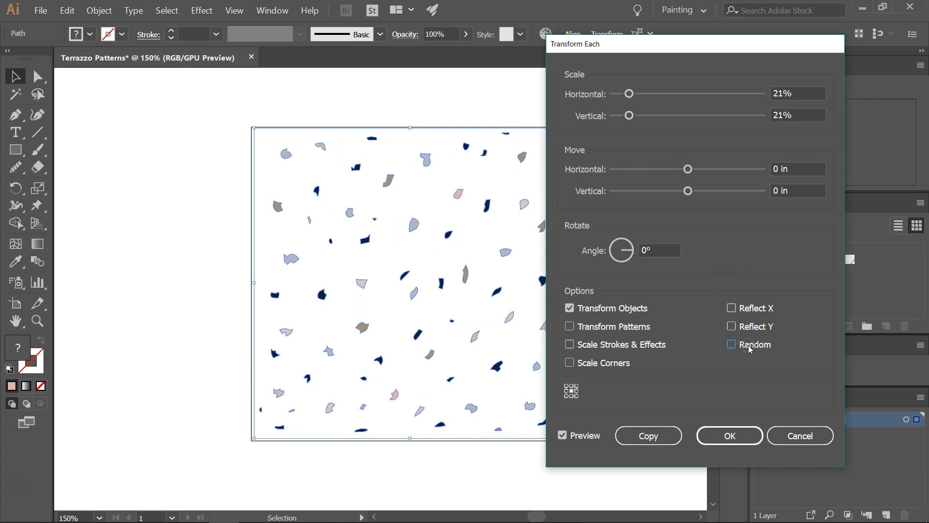
left_click(732, 345)
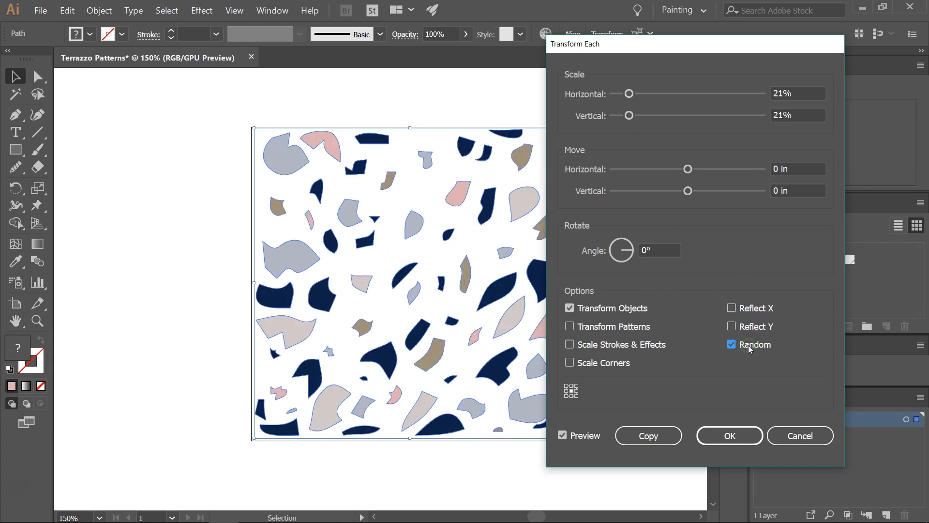
left_click(731, 344)
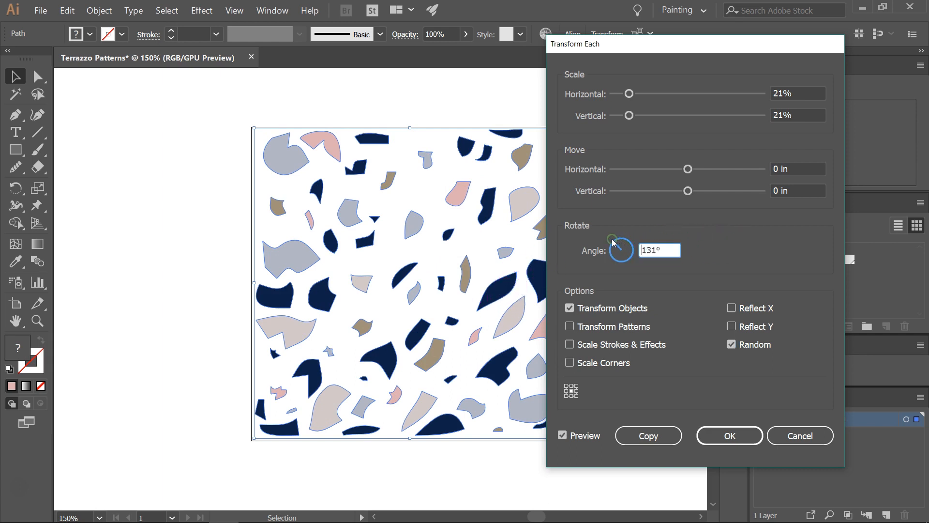
- Set random rotation to 201°, scale to 30% and adjusted Move offsets, then apply the transform
left_click_drag(613, 238, 617, 263)
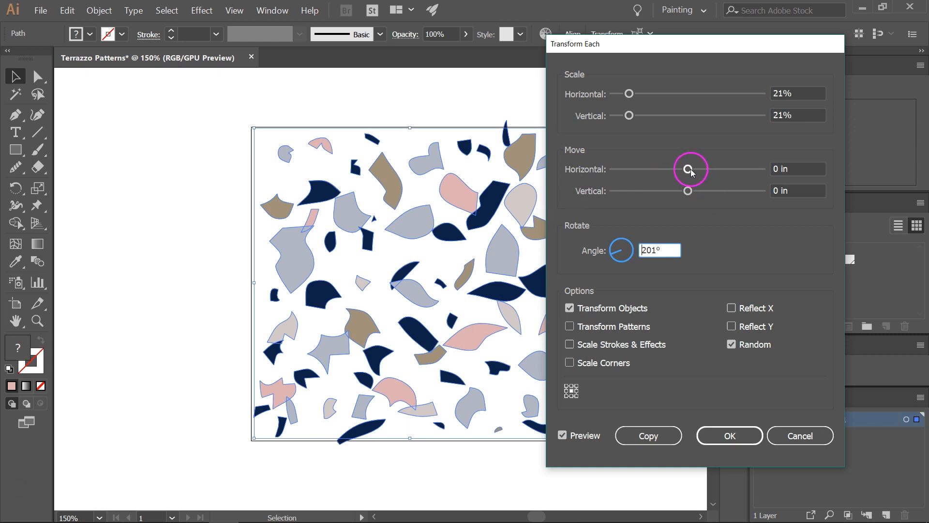
left_click_drag(689, 168, 703, 169)
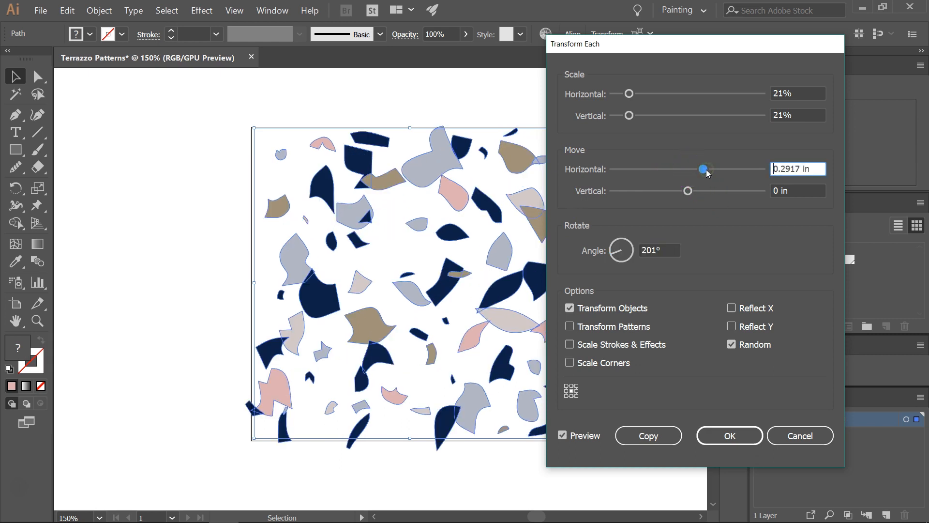
left_click_drag(688, 190, 680, 191)
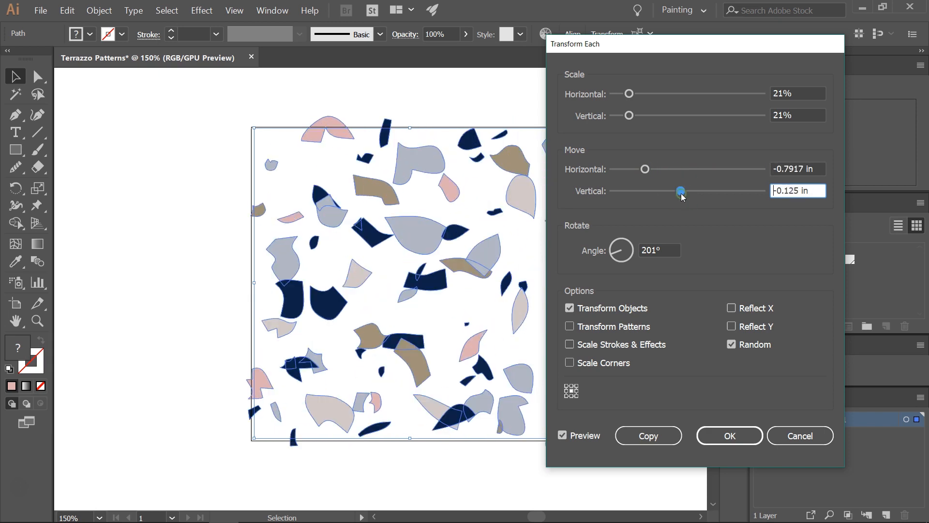
left_click_drag(629, 93, 695, 94)
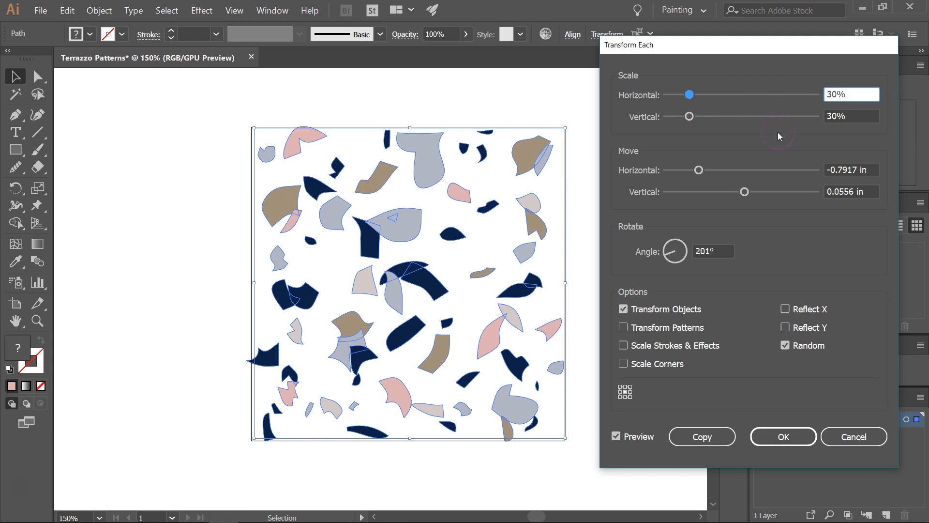
left_click_drag(698, 169, 704, 169)
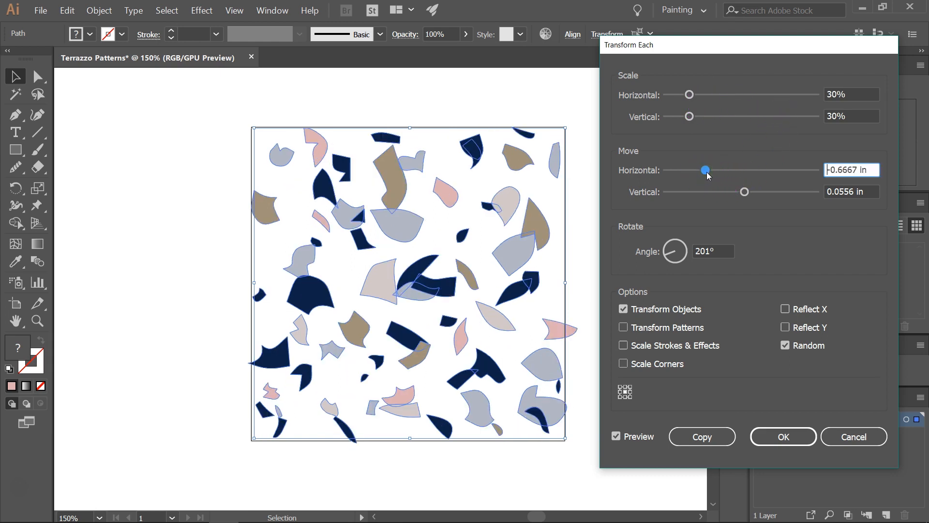
left_click_drag(705, 171, 715, 170)
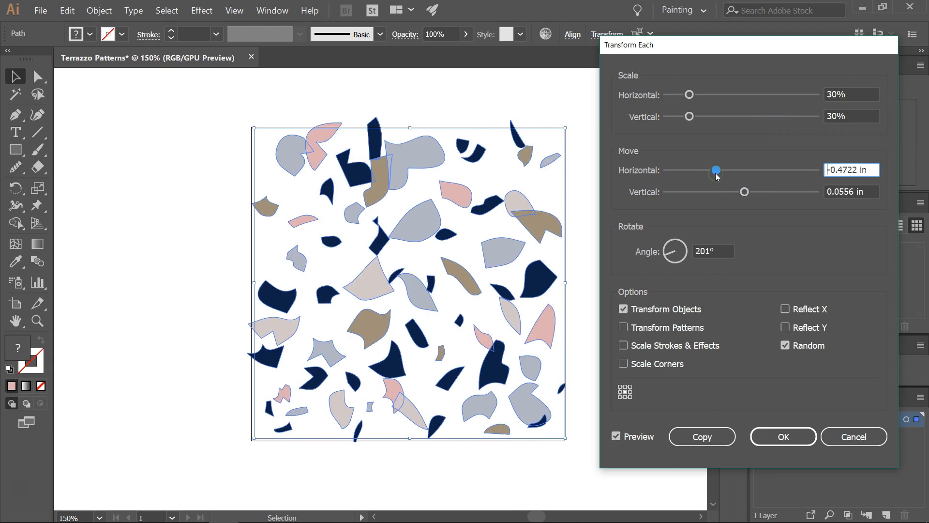
left_click_drag(716, 170, 720, 170)
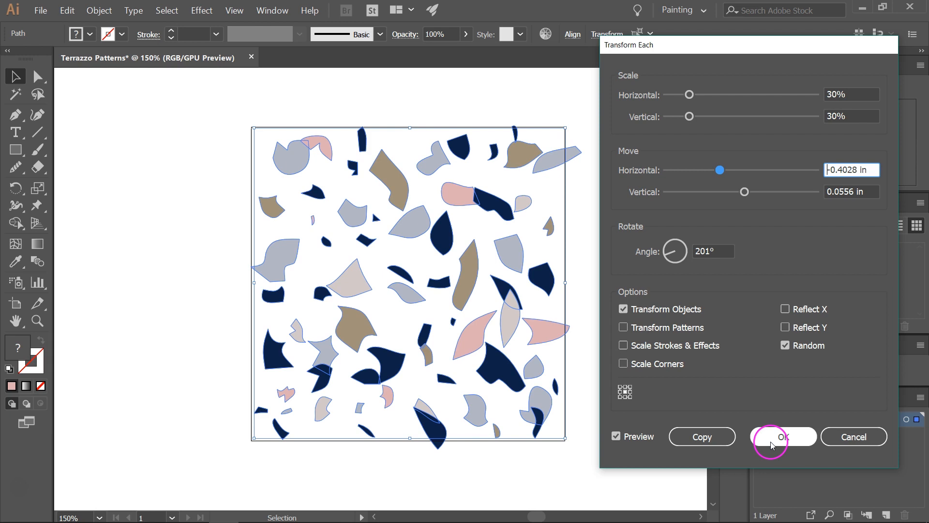
left_click(782, 437)
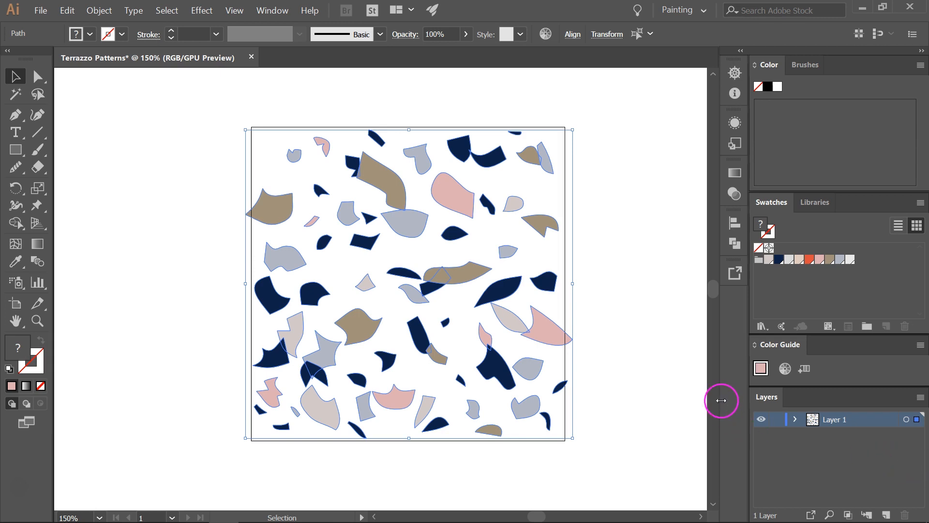
mouse_move(581, 346)
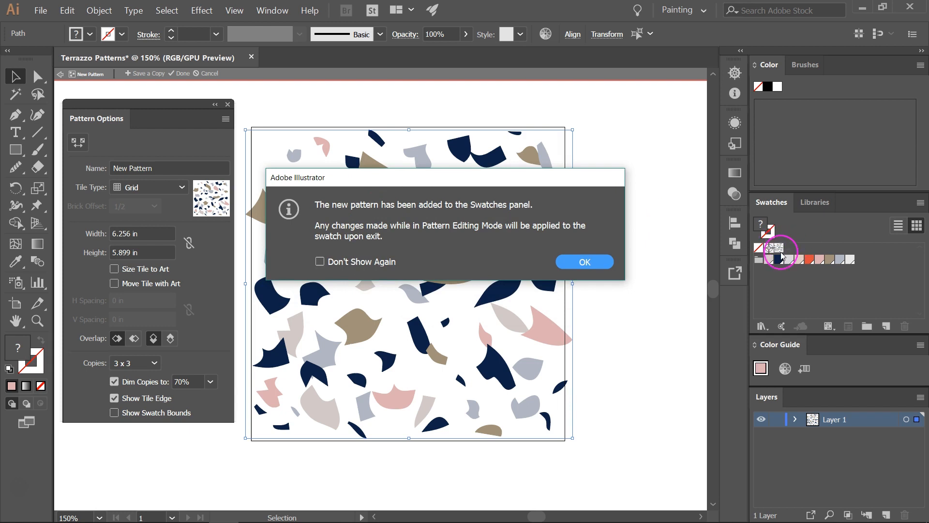
mouse_move(788, 243)
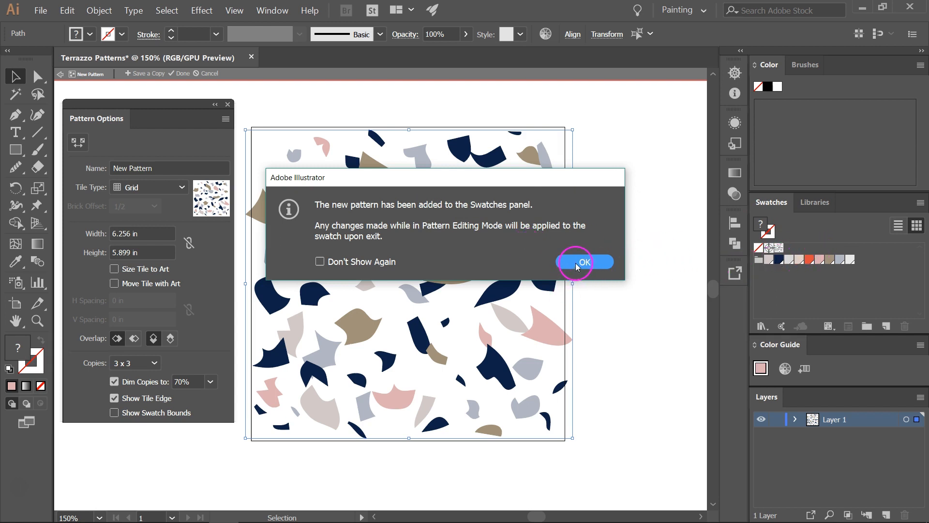
- Confirm the notice that the new pattern was added to the Swatches panel
left_click(583, 262)
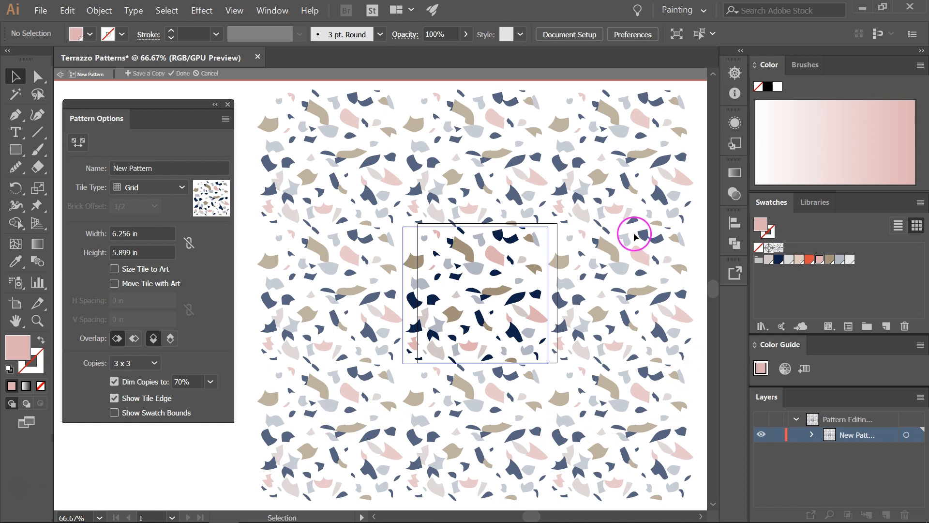
mouse_move(416, 106)
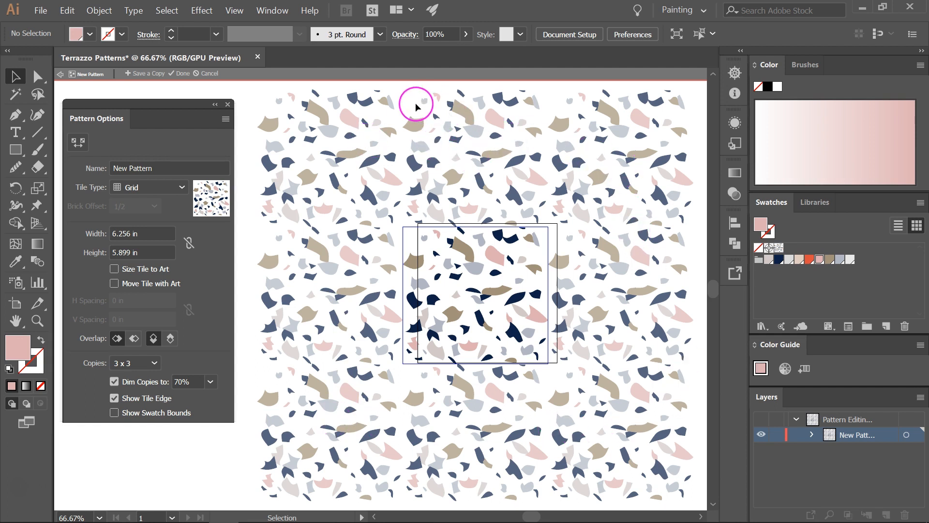
mouse_move(410, 159)
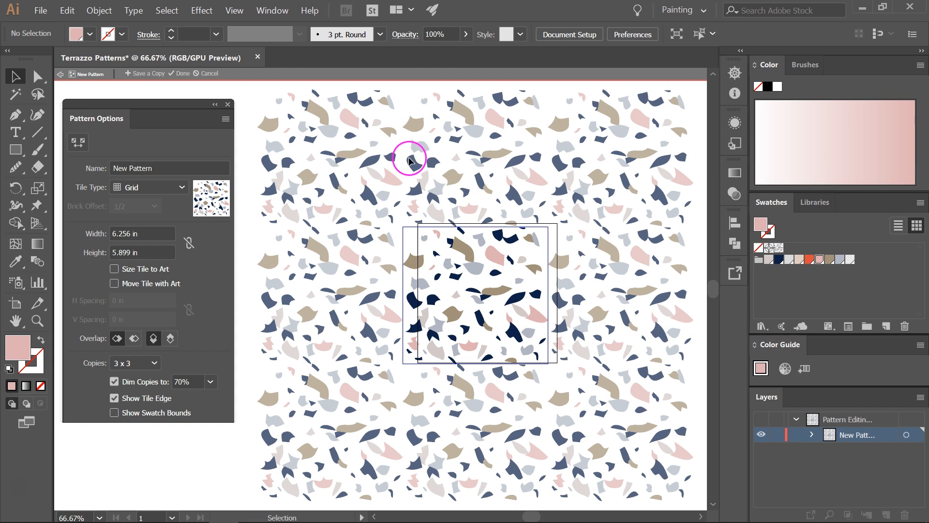
mouse_move(369, 191)
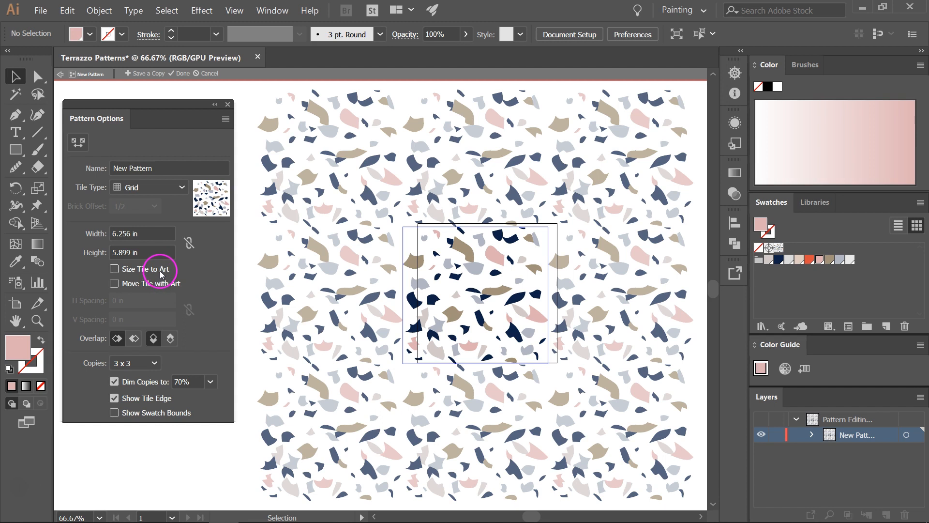
- Size the pattern tile to exactly 6 x 6 in and review the tile type choices
left_click(142, 233)
type("6")
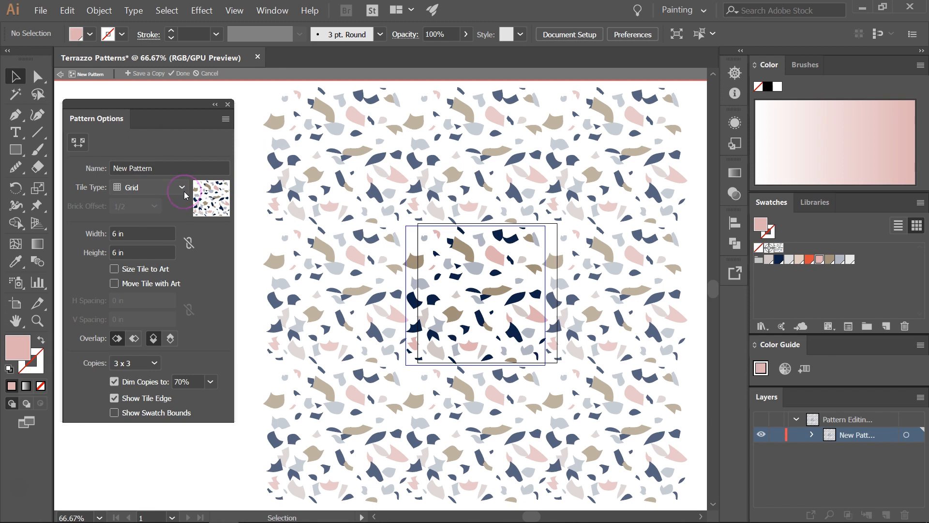
left_click(182, 186)
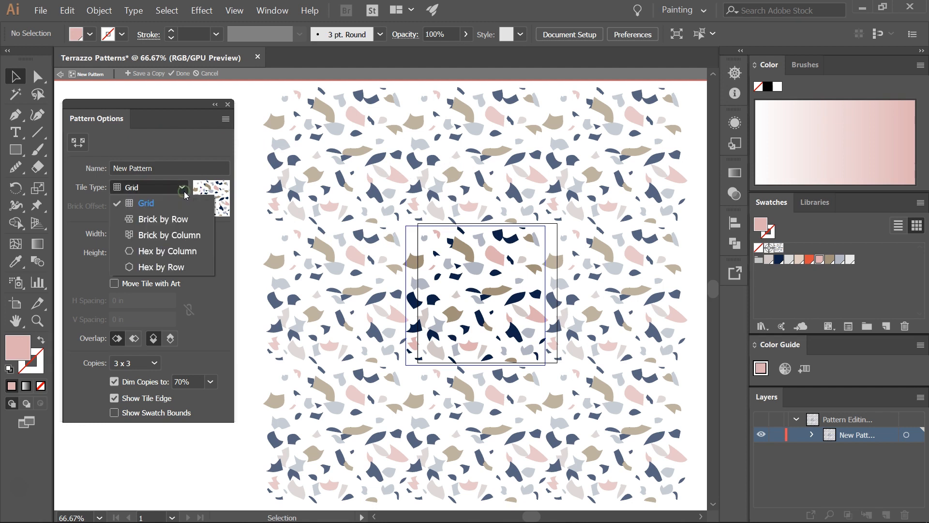
mouse_move(197, 229)
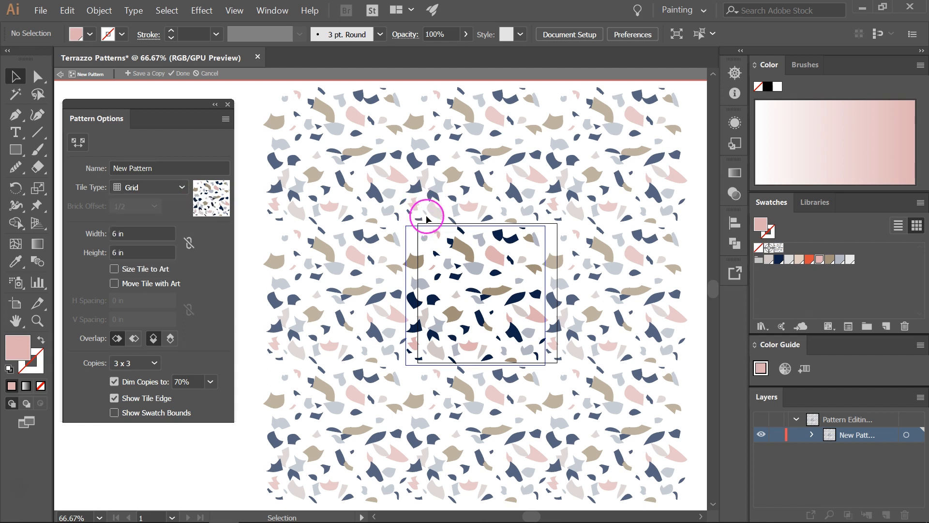
mouse_move(433, 252)
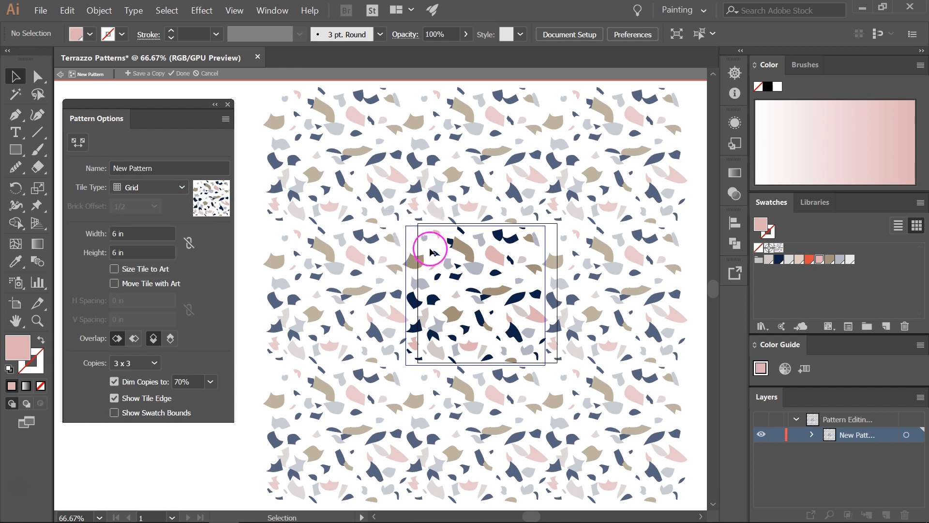
mouse_move(424, 225)
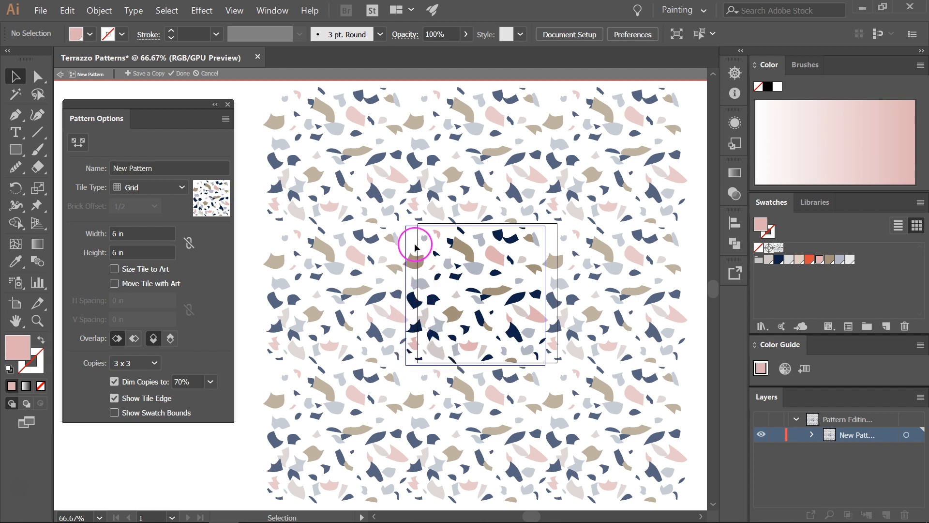
mouse_move(349, 220)
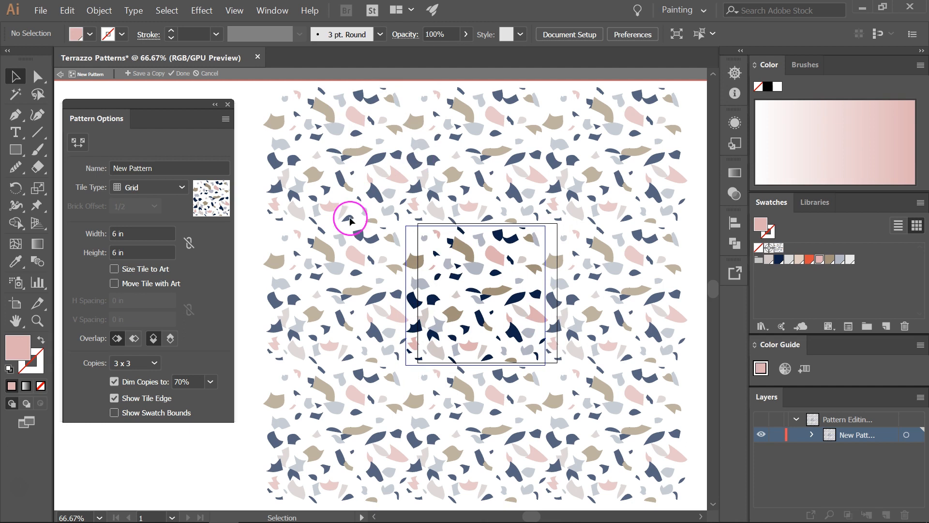
mouse_move(477, 210)
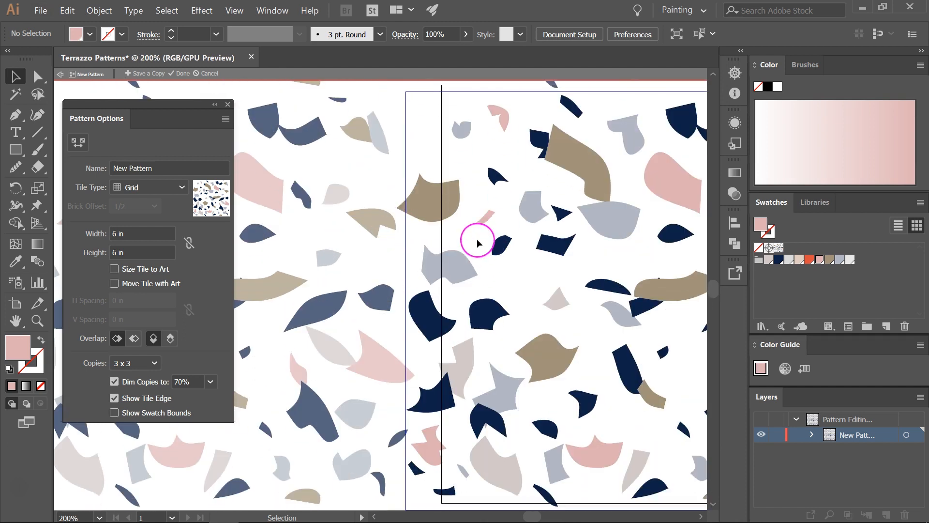
- Drag a navy chip upward into a gap, then nudge a small navy chip near the left edge
left_click_drag(478, 242, 413, 109)
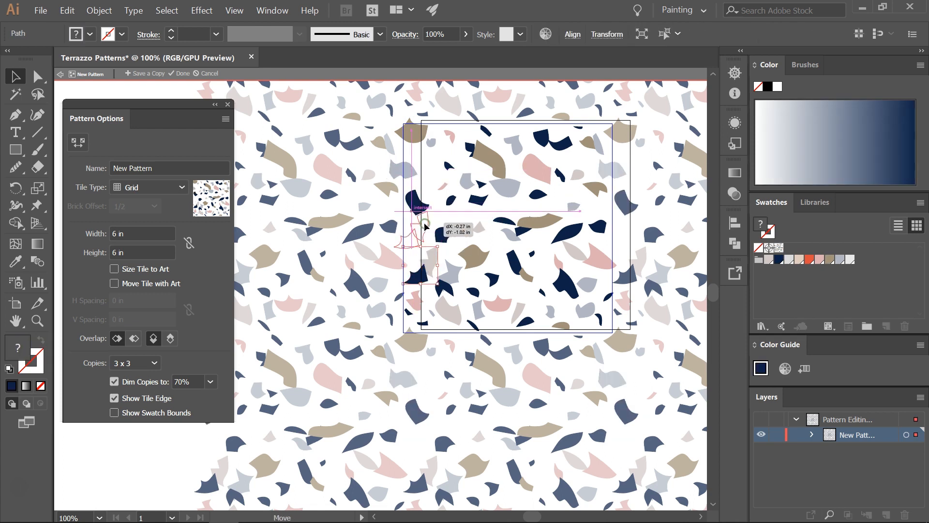
left_click(457, 231)
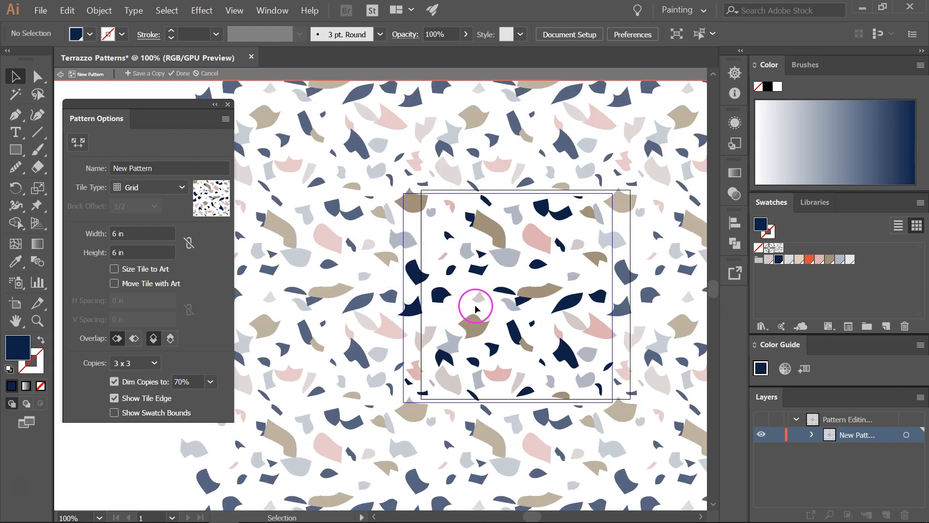
left_click(441, 297)
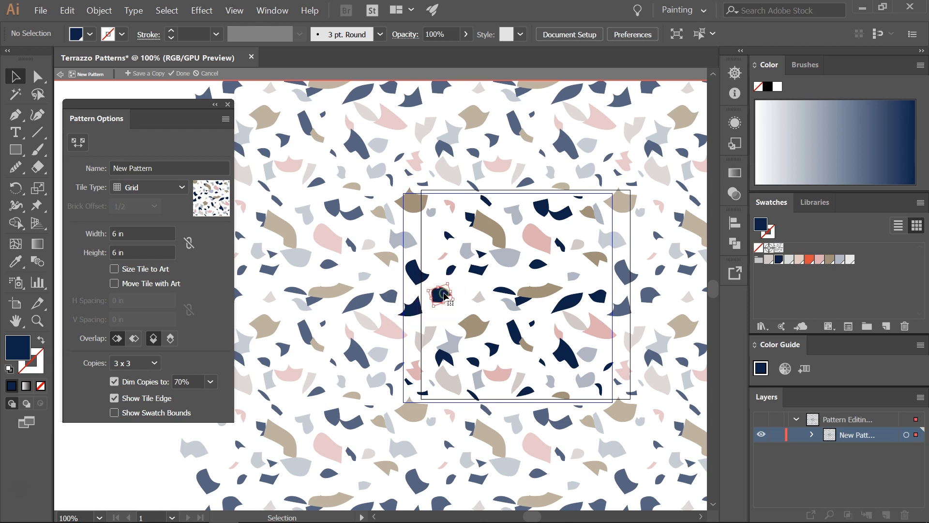
left_click(439, 296)
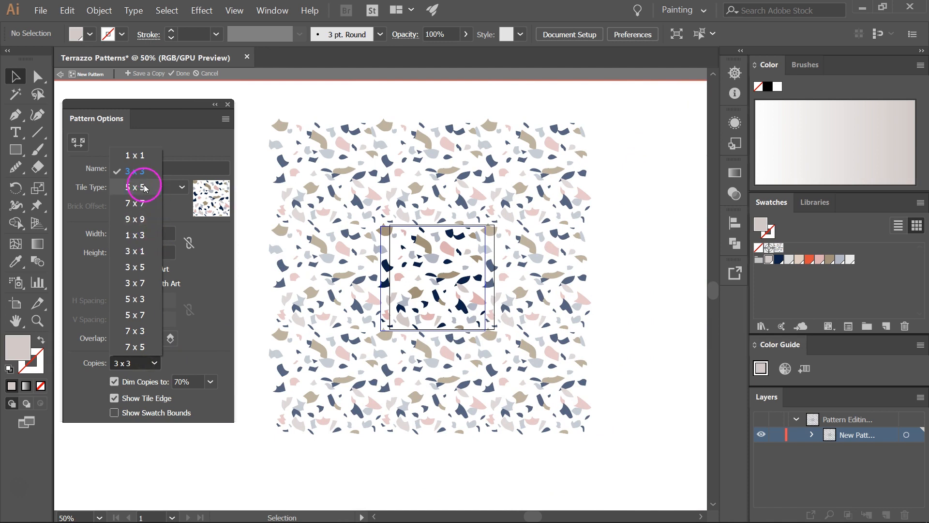
- Set the pattern preview Copies to 5 x 5
left_click(135, 187)
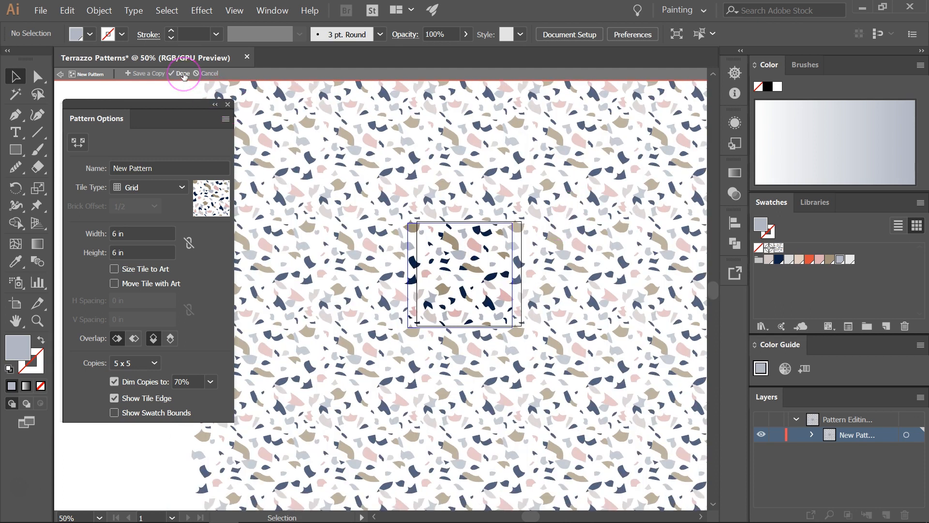
- Finish pattern editing with Done and fill a large rectangle with the New Pattern swatch
left_click(182, 73)
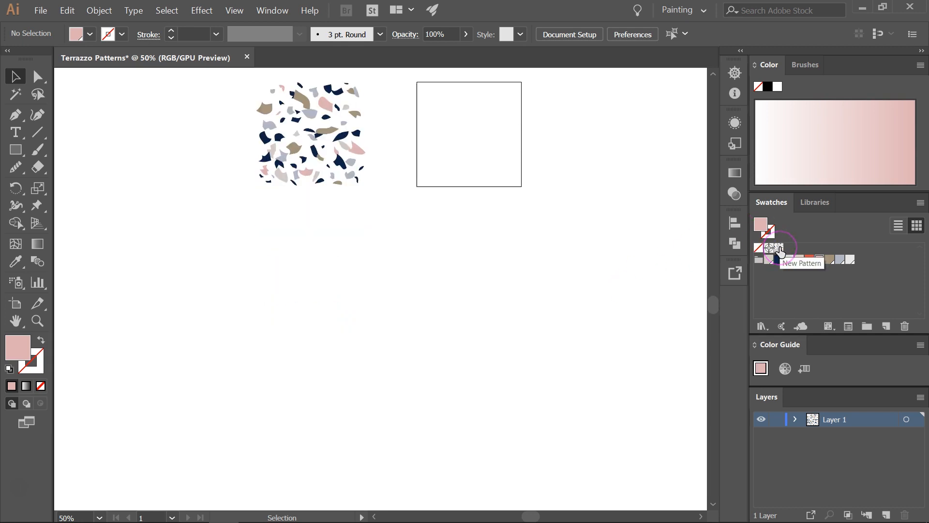
left_click(778, 247)
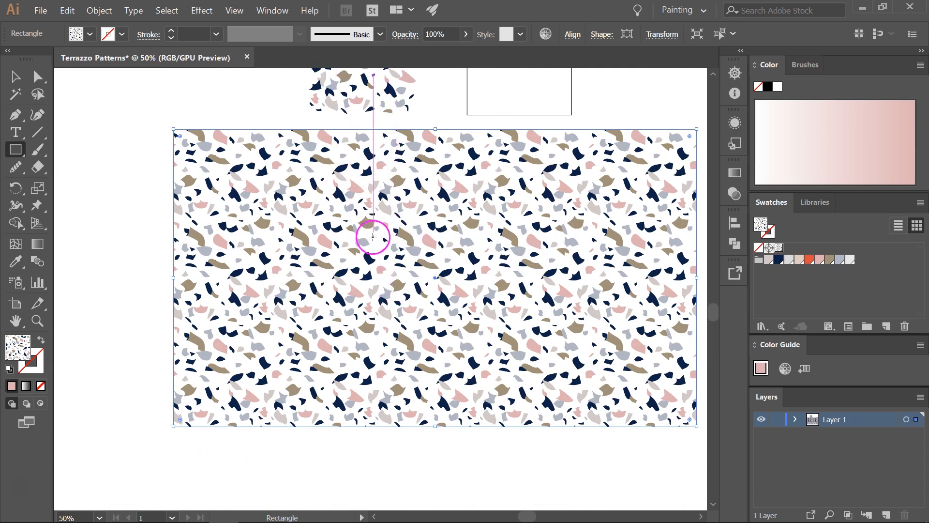
mouse_move(474, 267)
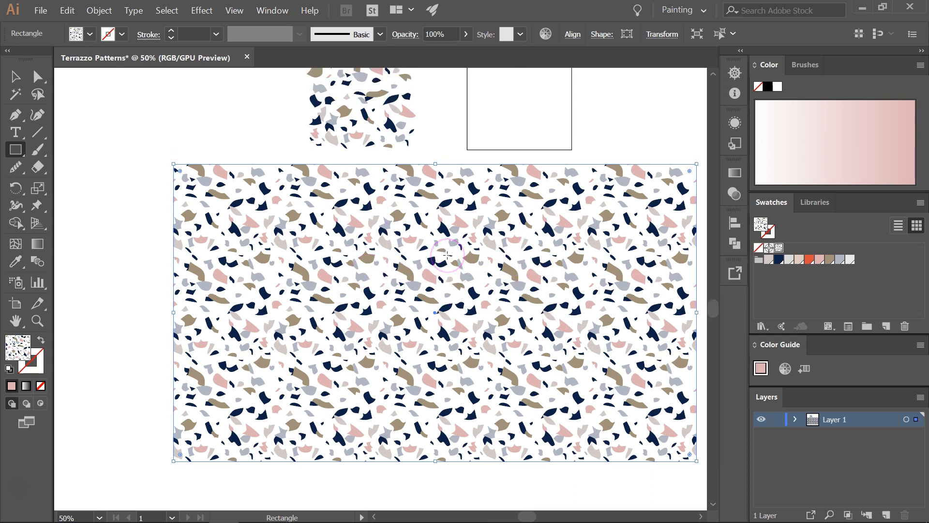
mouse_move(442, 255)
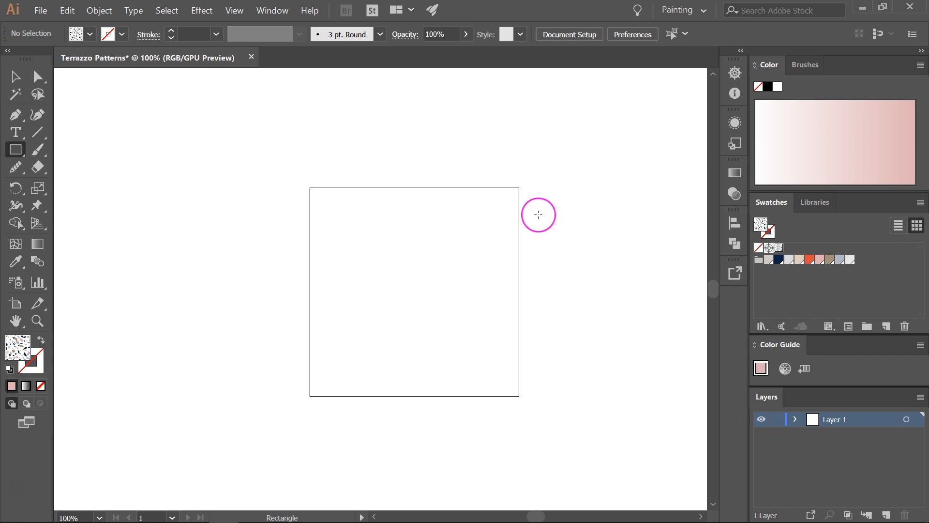
mouse_move(399, 231)
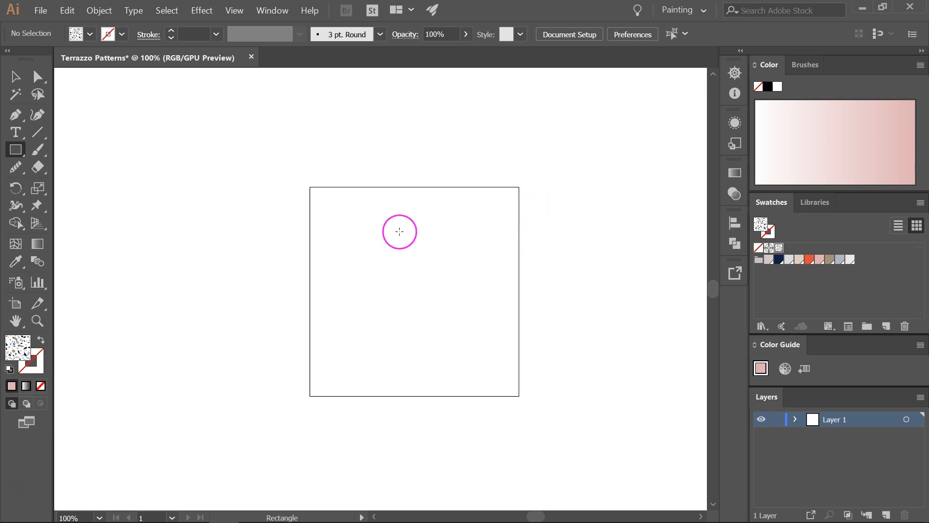
- Create an exact 6 x 6 in patterned rectangle and centre it on the artboard with Align
left_click(399, 231)
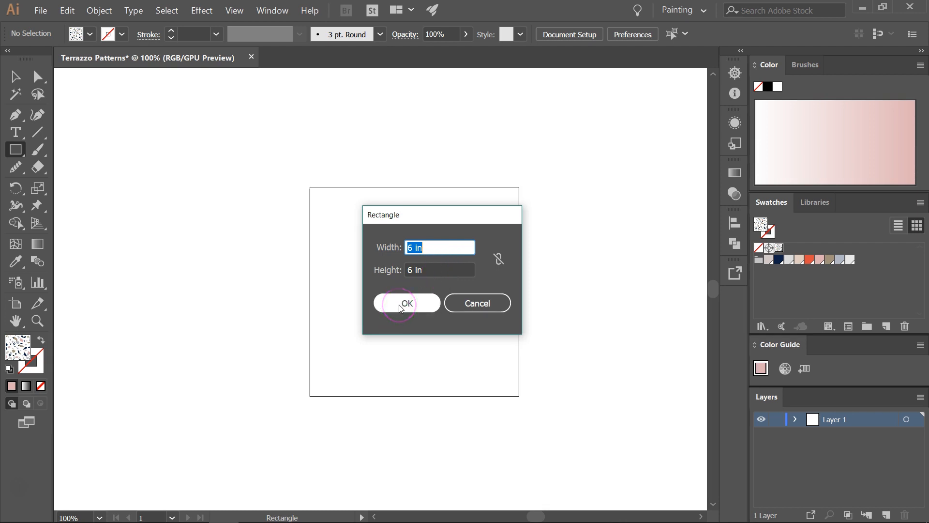
left_click(407, 303)
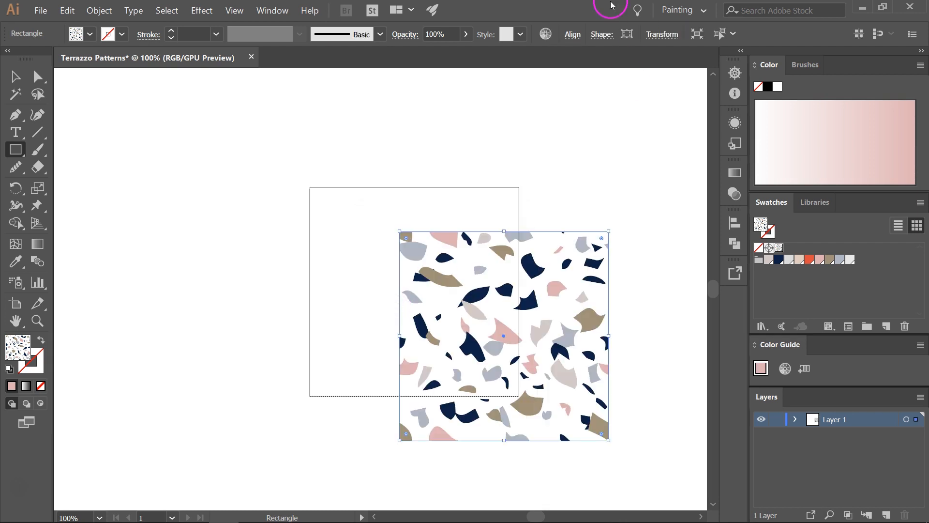
left_click(571, 34)
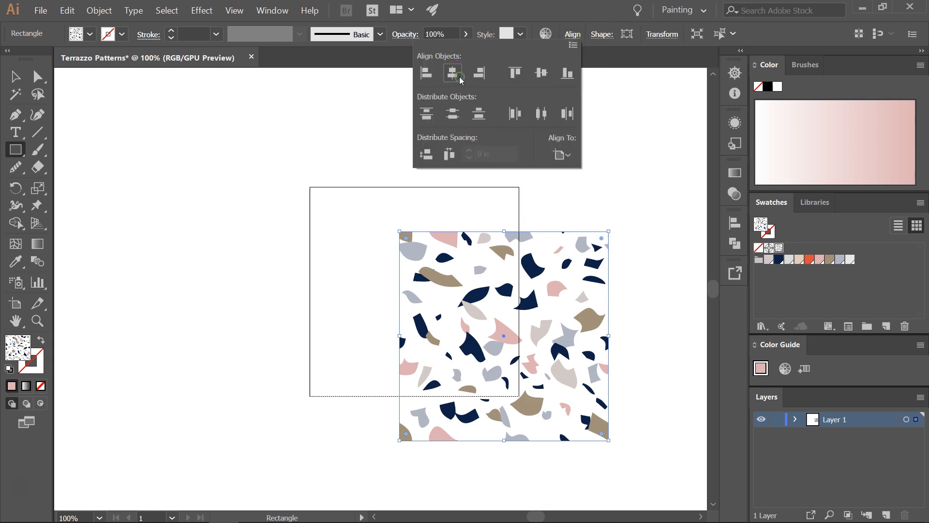
left_click(452, 73)
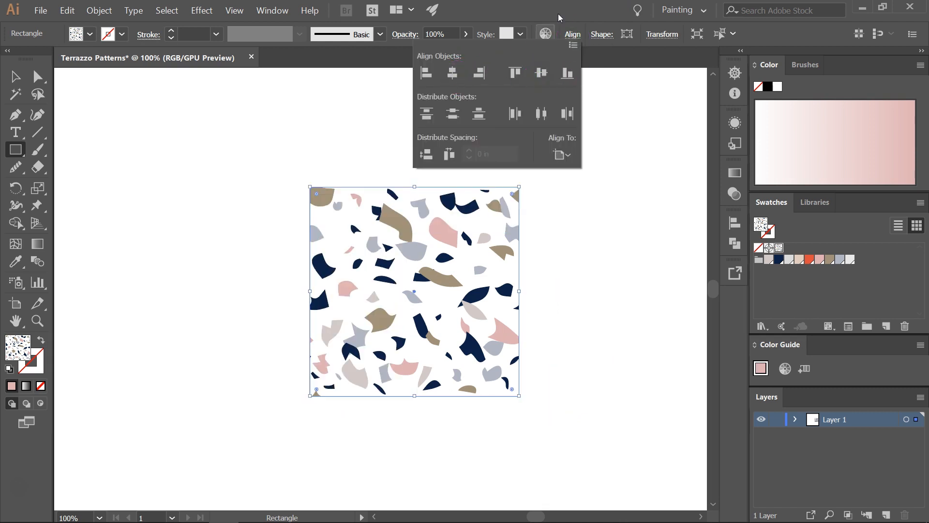
left_click(14, 76)
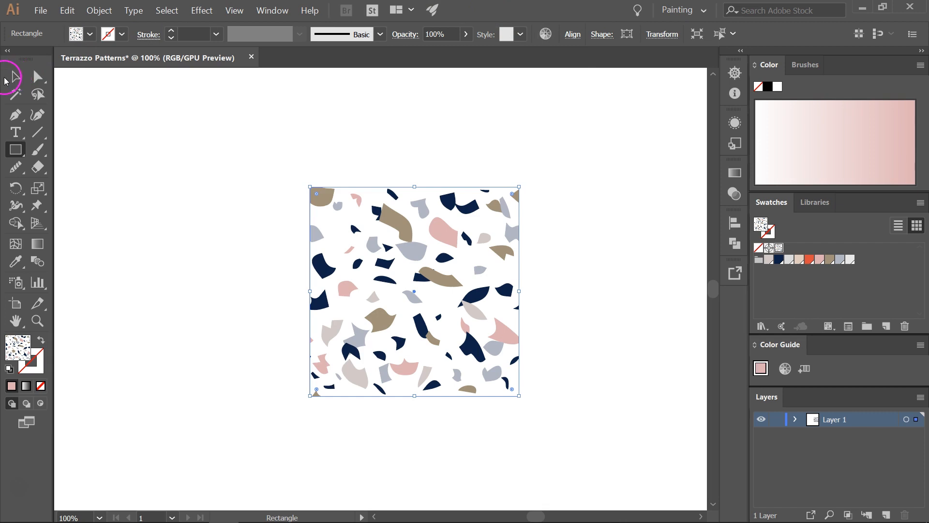
- Export the square via Export As as a JPEG named TerrazzoPattern, accepting the JPEG quality options
left_click(41, 9)
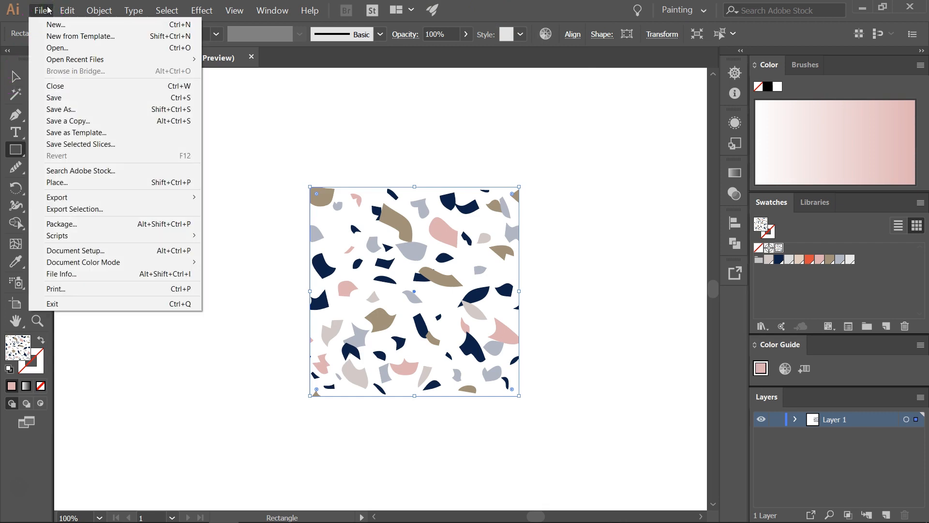
mouse_move(57, 198)
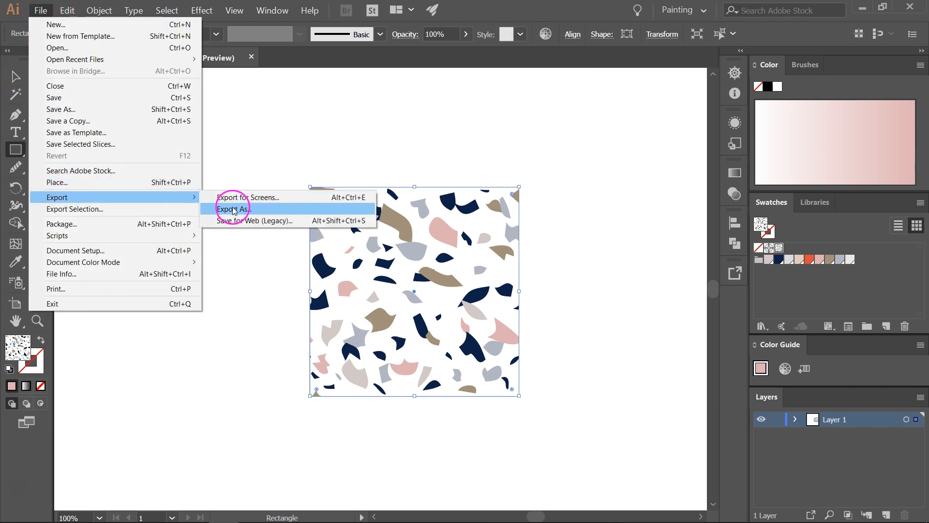
left_click(234, 209)
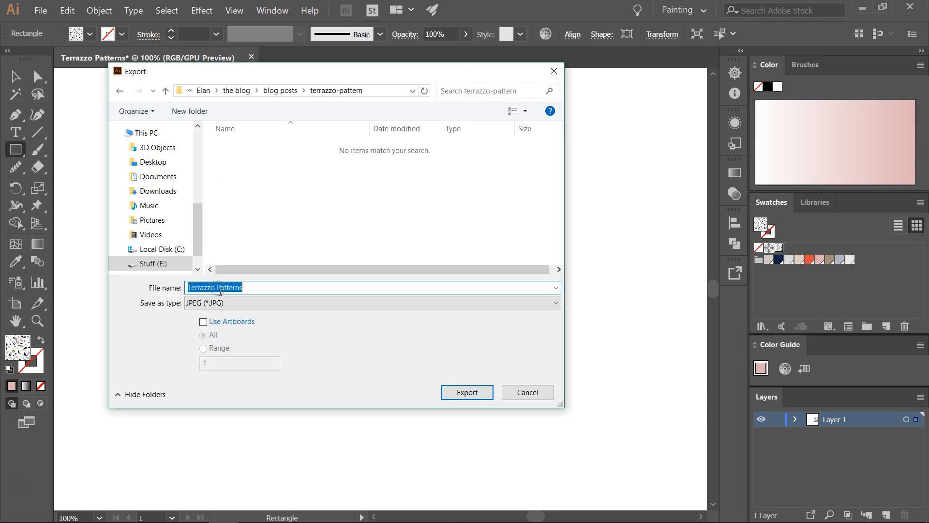
left_click(224, 288)
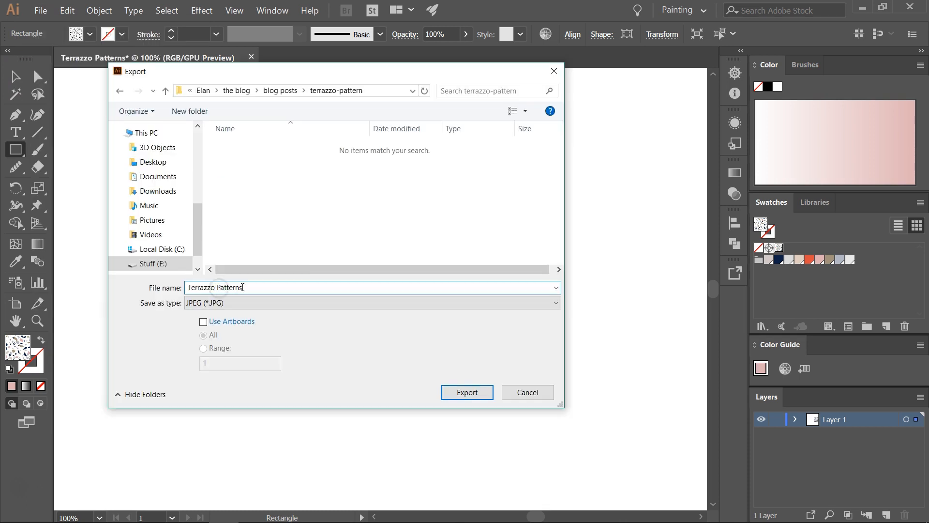
type("TerrazzoPattern")
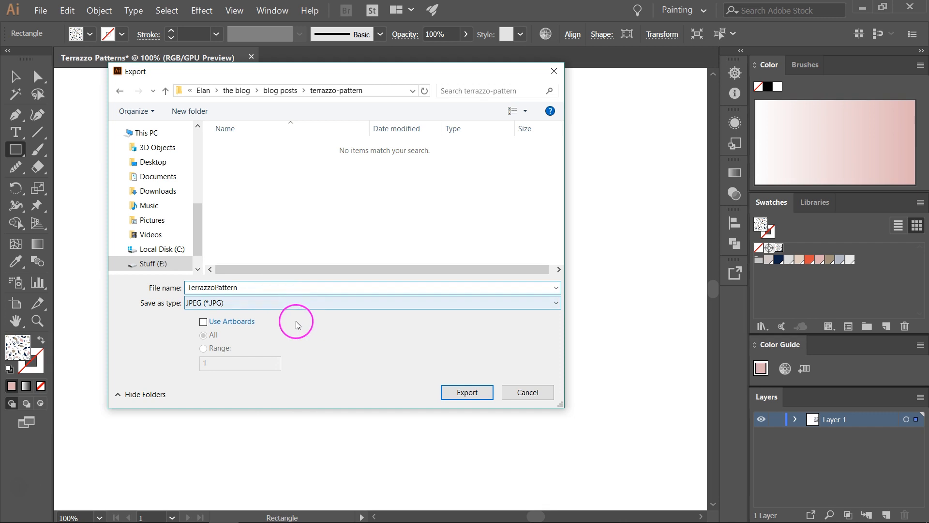
left_click(373, 287)
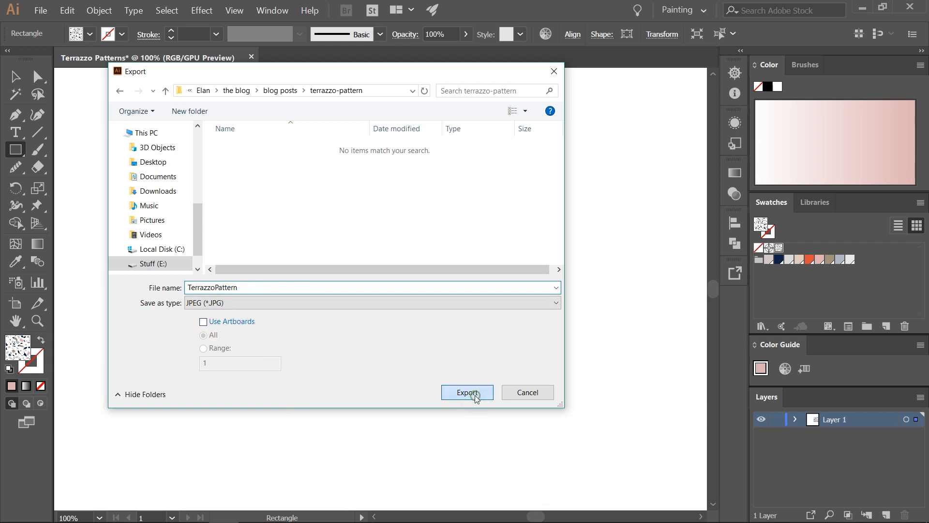
left_click(466, 396)
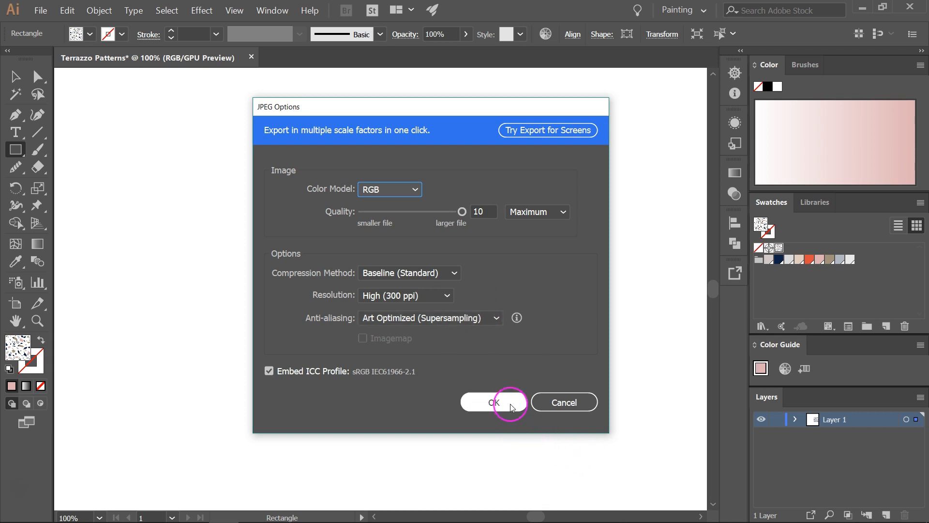
left_click(493, 402)
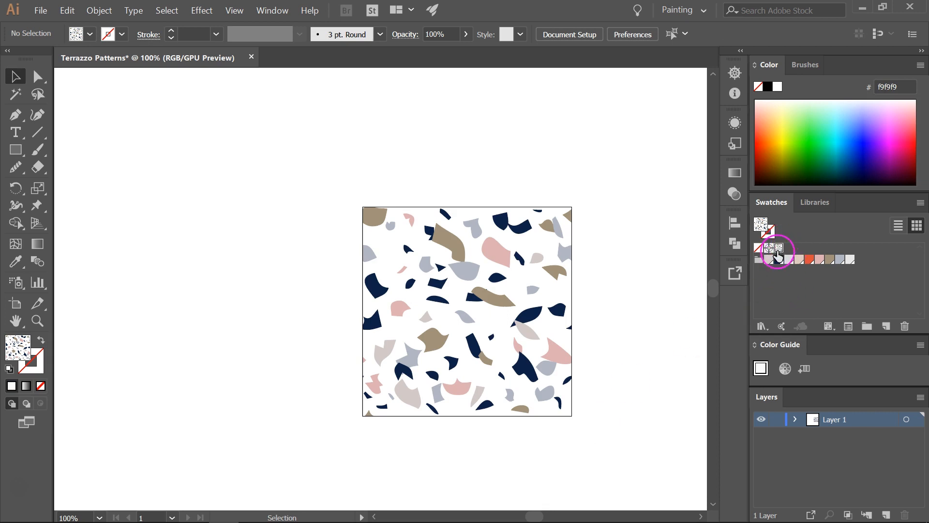
mouse_move(778, 249)
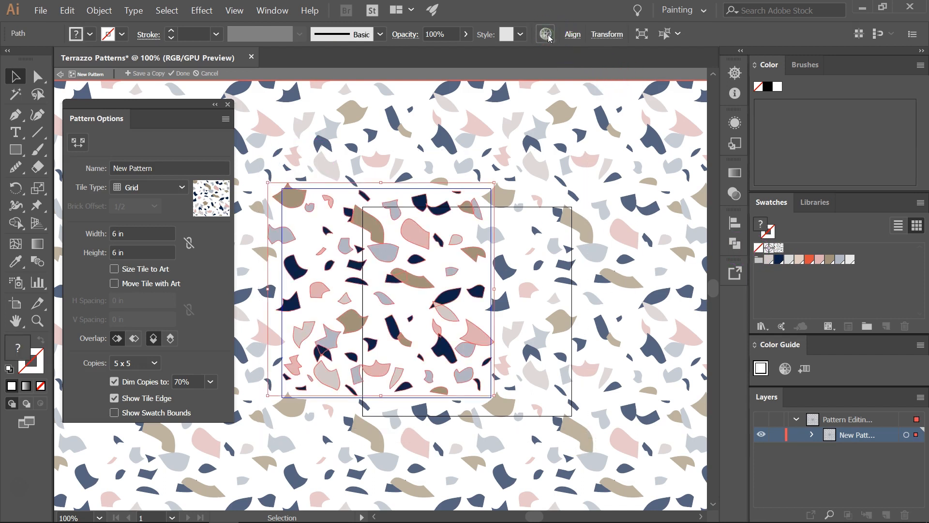
- Recolor the chips to coral, navy and grey tones in Recolor Artwork and apply it
left_click(544, 34)
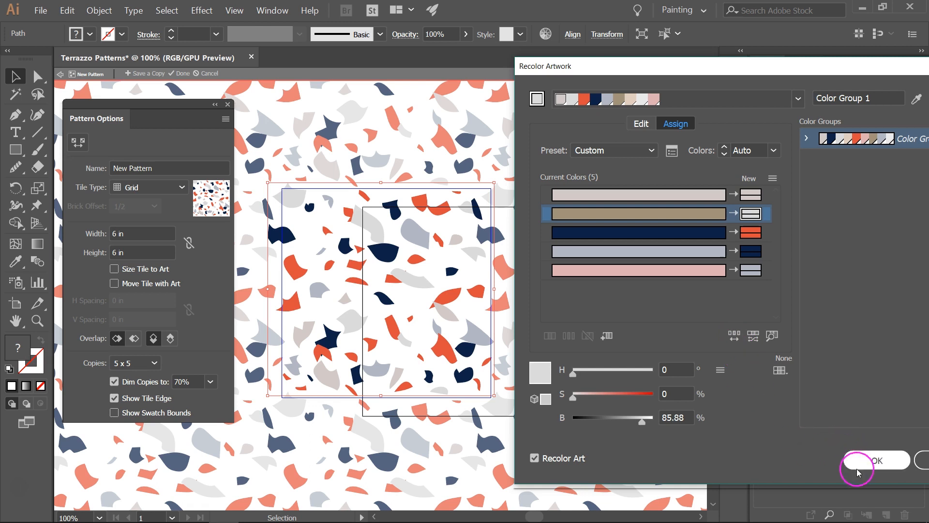
left_click(879, 459)
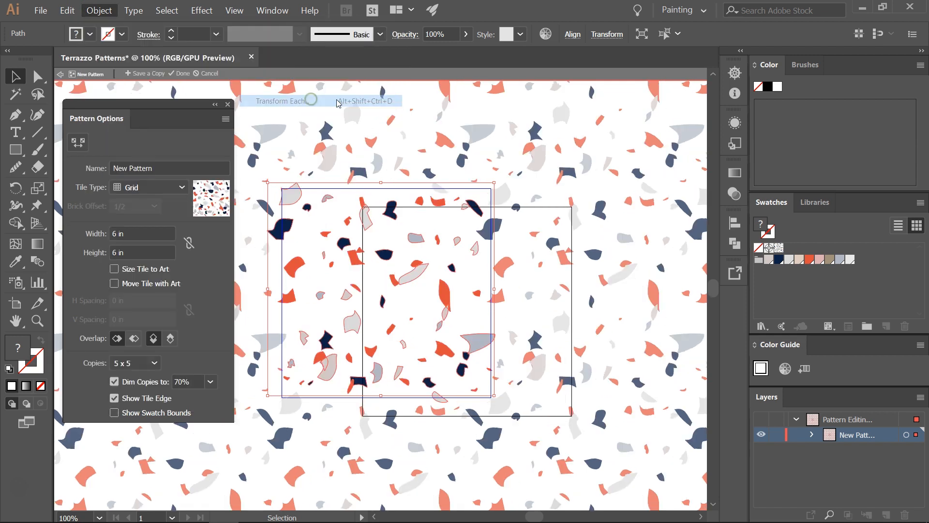
- Transform Each chip to 26% scale with random reflection and rotation, and apply to all chips
left_click(285, 101)
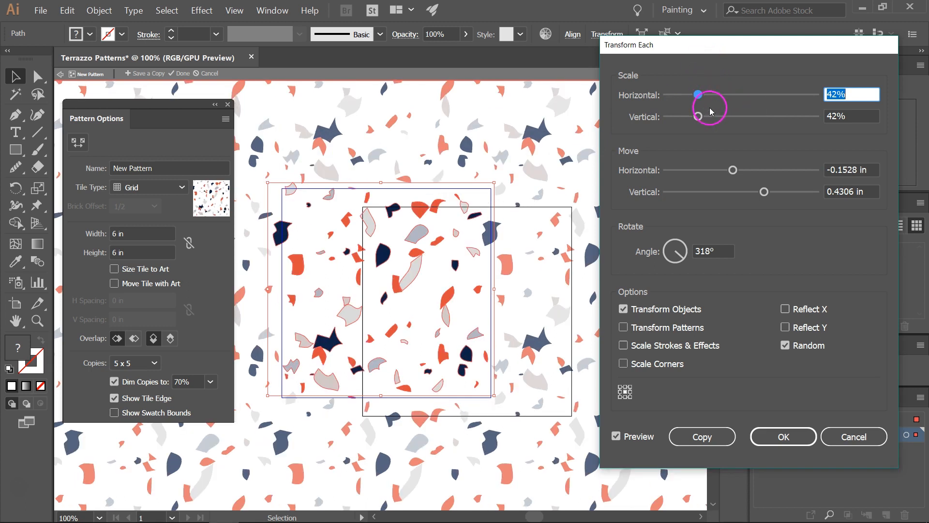
left_click_drag(698, 95, 685, 95)
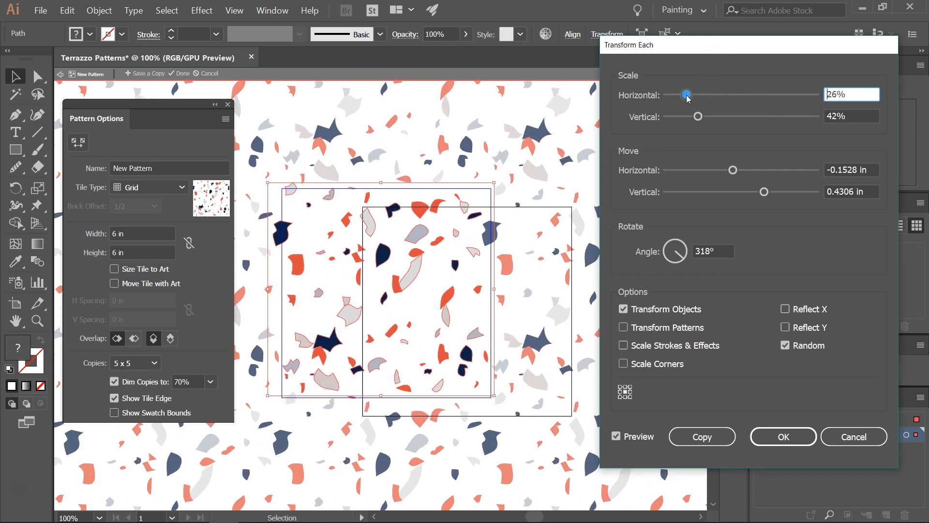
left_click_drag(697, 116, 686, 116)
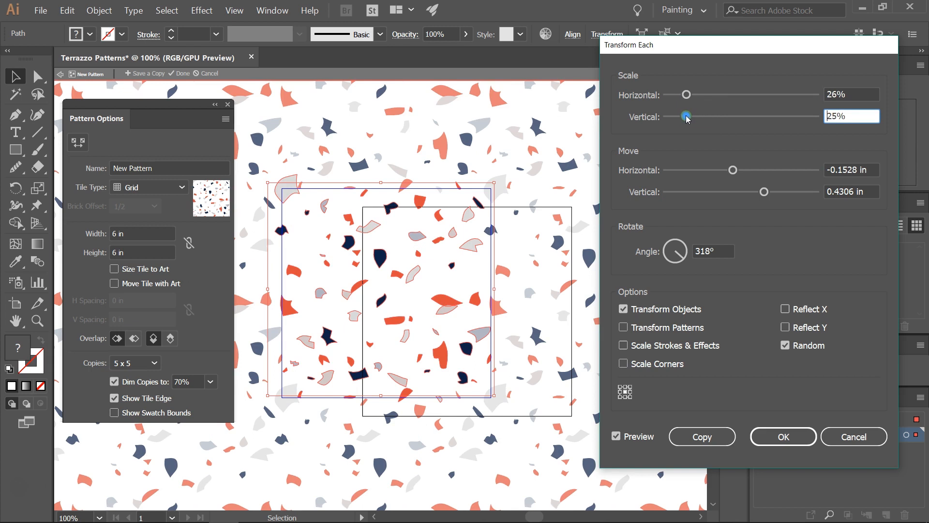
left_click_drag(685, 116, 688, 116)
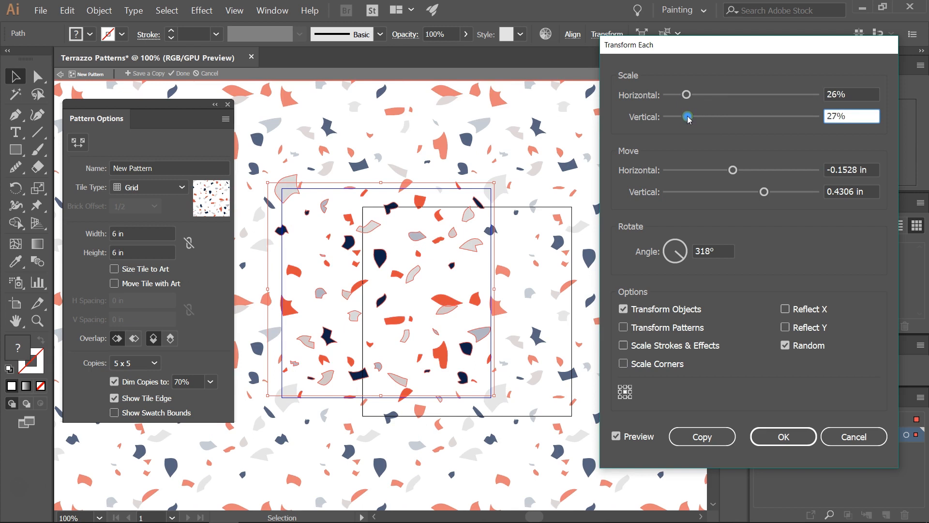
left_click_drag(687, 116, 686, 116)
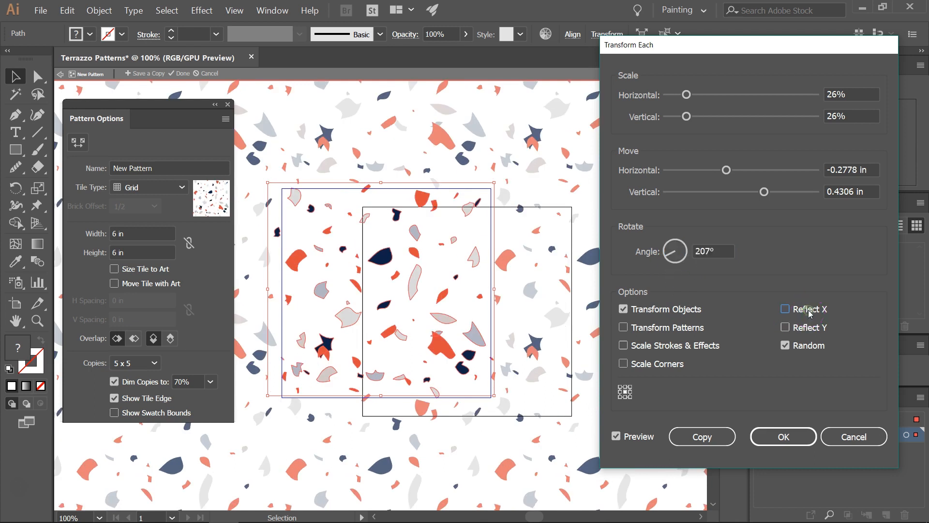
left_click(784, 326)
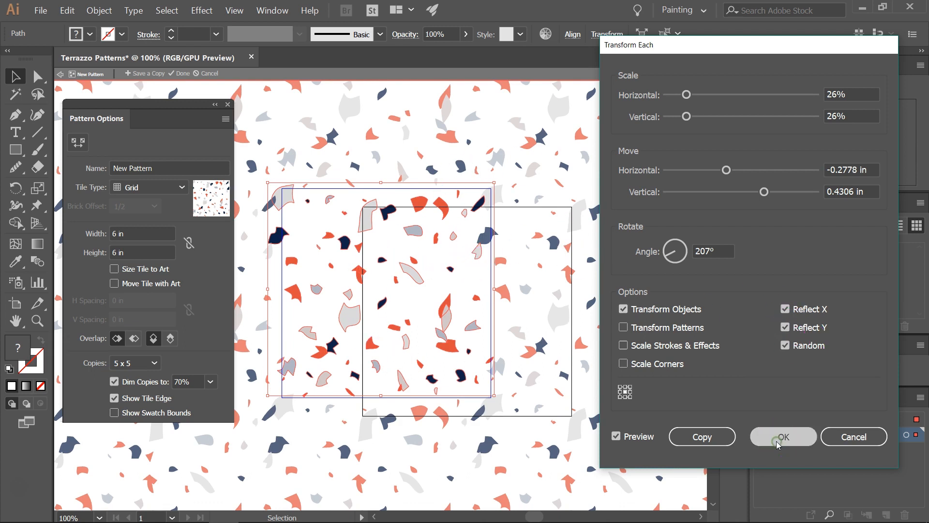
left_click(783, 437)
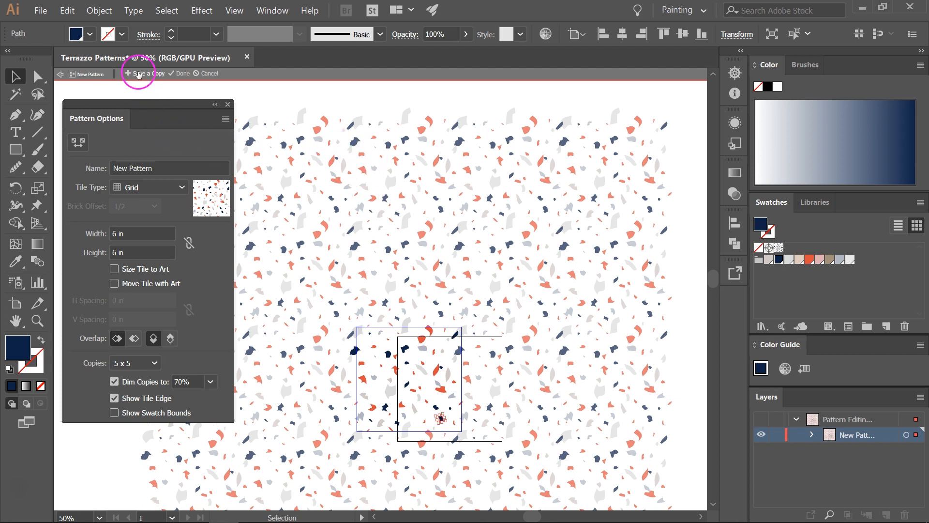
- Save a Copy of the recoloured pattern as swatch New Pattern 2 and dismiss the notice
left_click(147, 72)
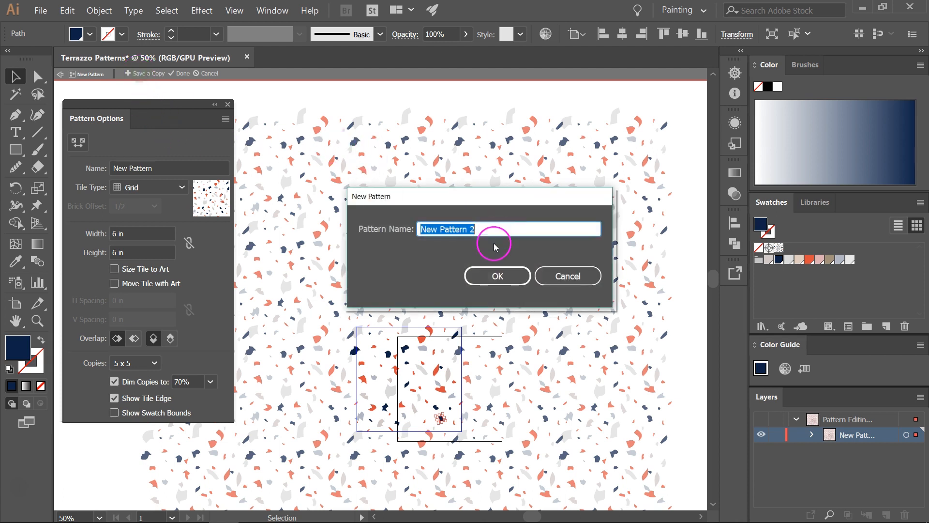
left_click(496, 276)
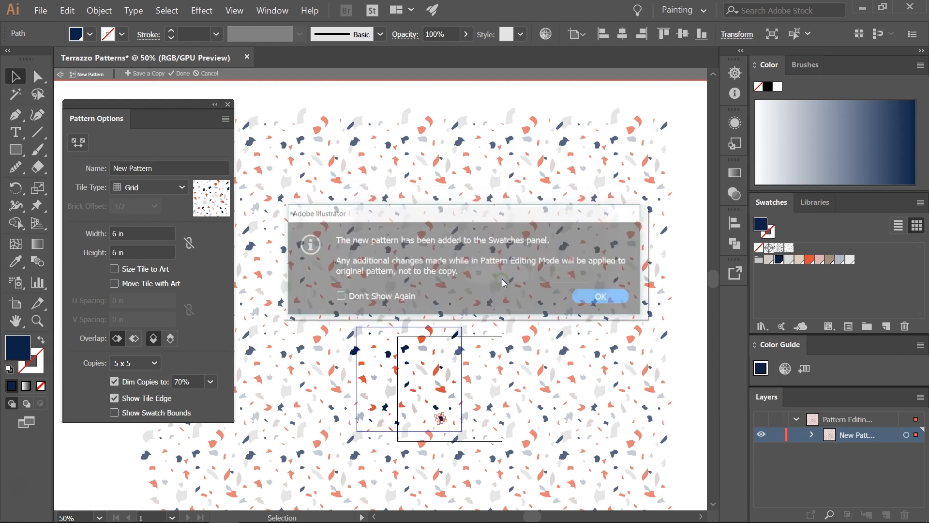
left_click(599, 296)
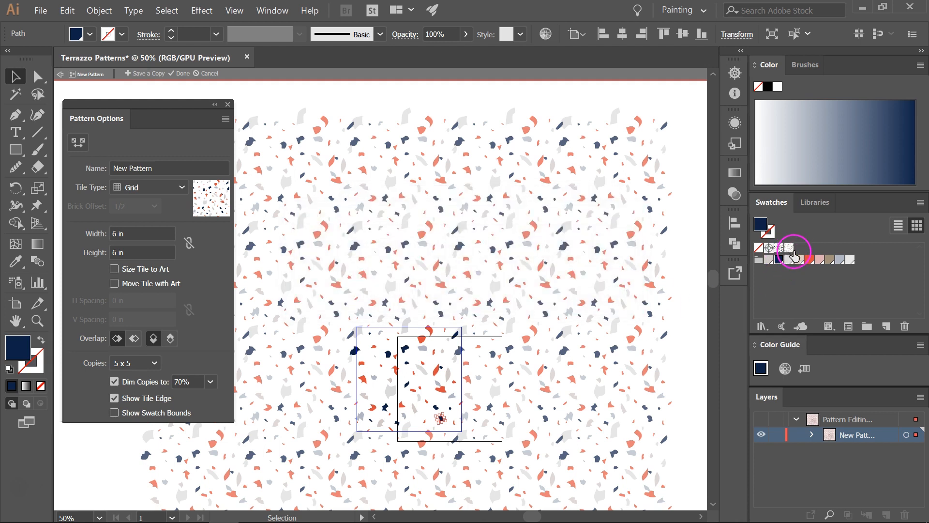
mouse_move(788, 250)
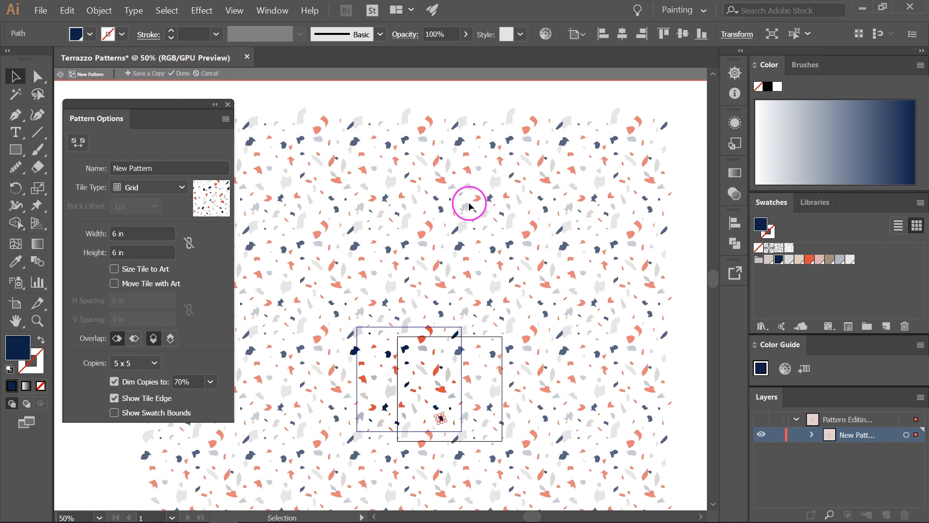
mouse_move(733, 240)
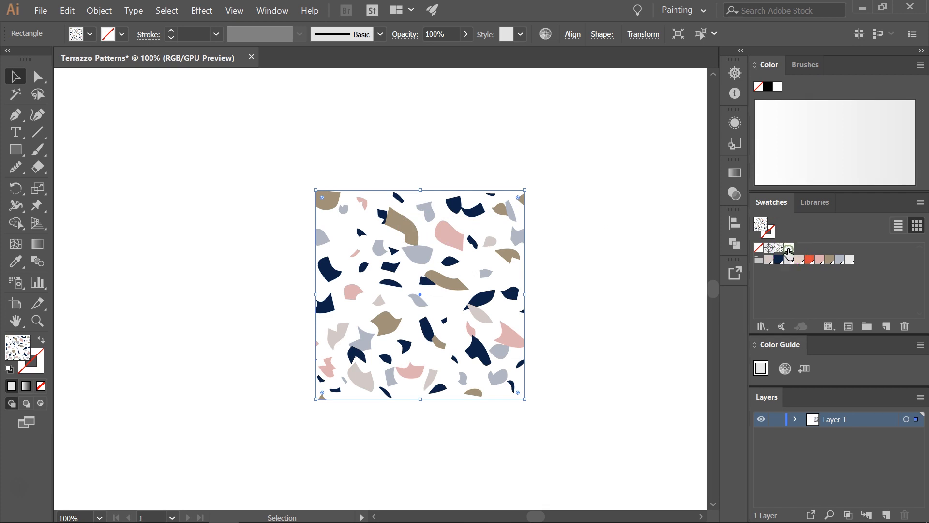
- Fill the square with New Pattern 2 and create a second 6 x 6 in rectangle over it
left_click(763, 227)
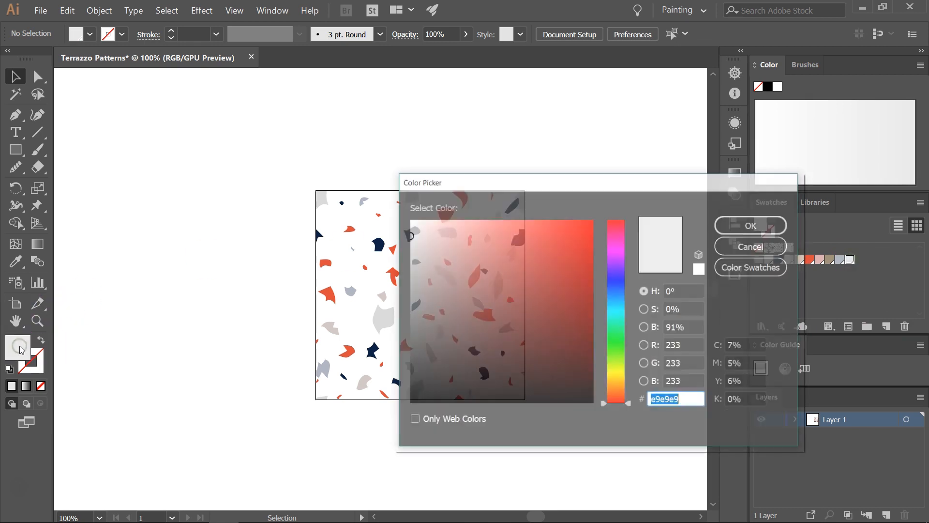
left_click(403, 227)
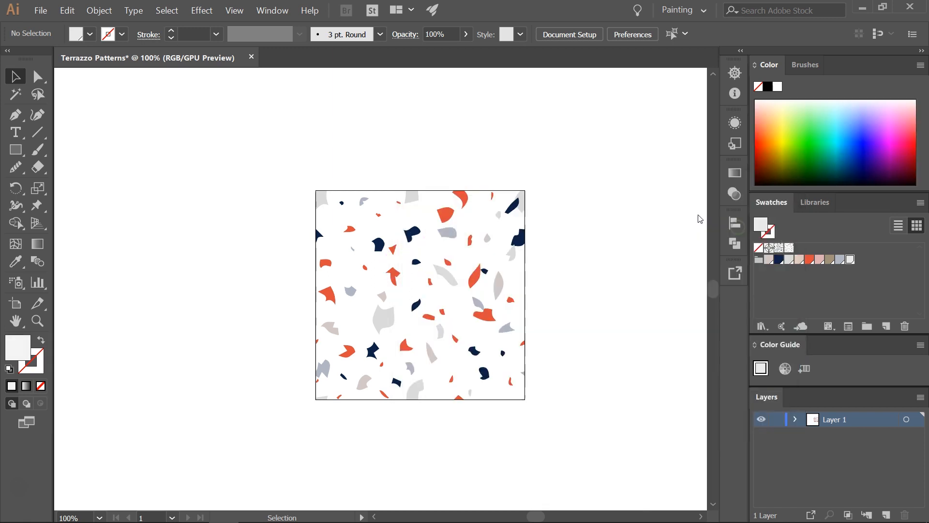
left_click(15, 149)
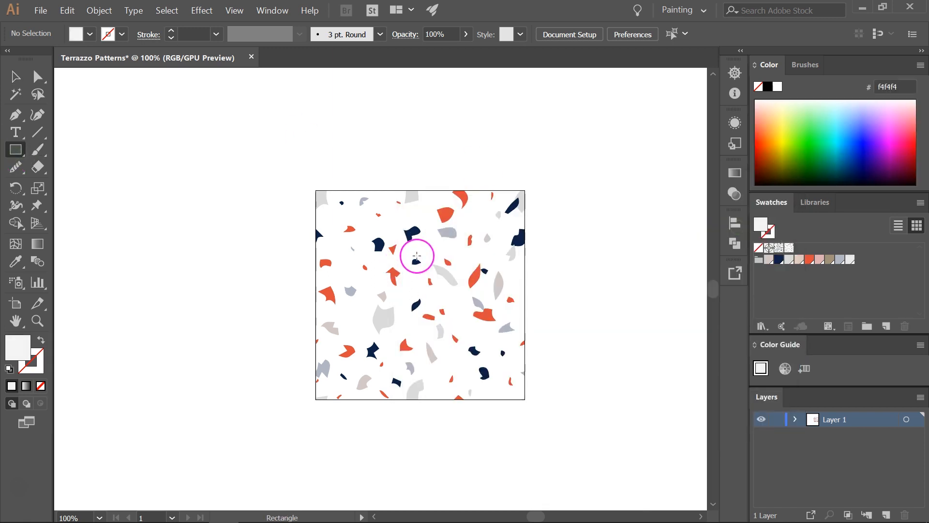
left_click(416, 255)
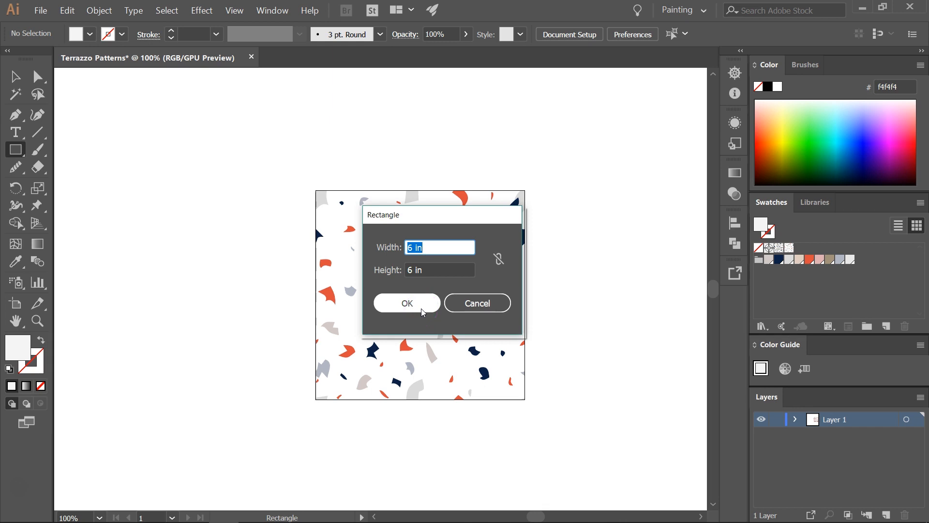
left_click(407, 303)
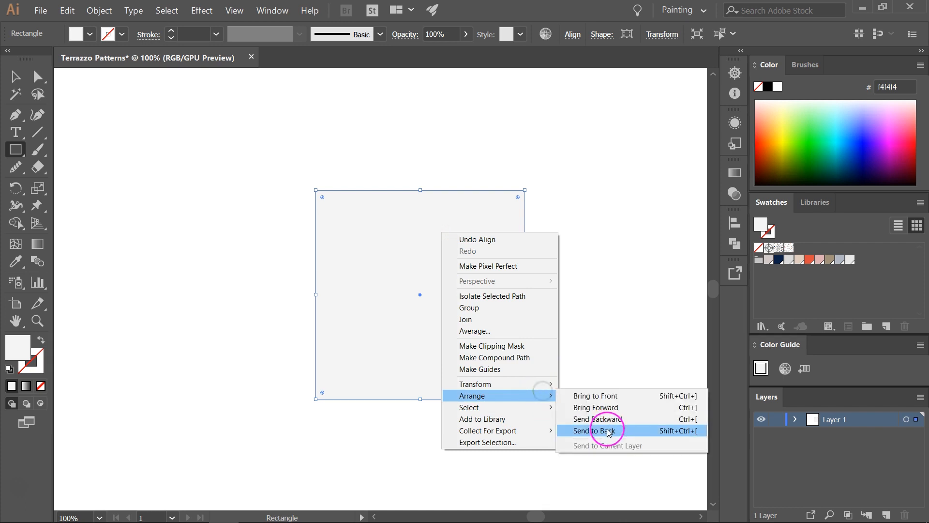
- Send the grey rectangle to back and set its fill to the lighter grey #f9f9f9
left_click(594, 430)
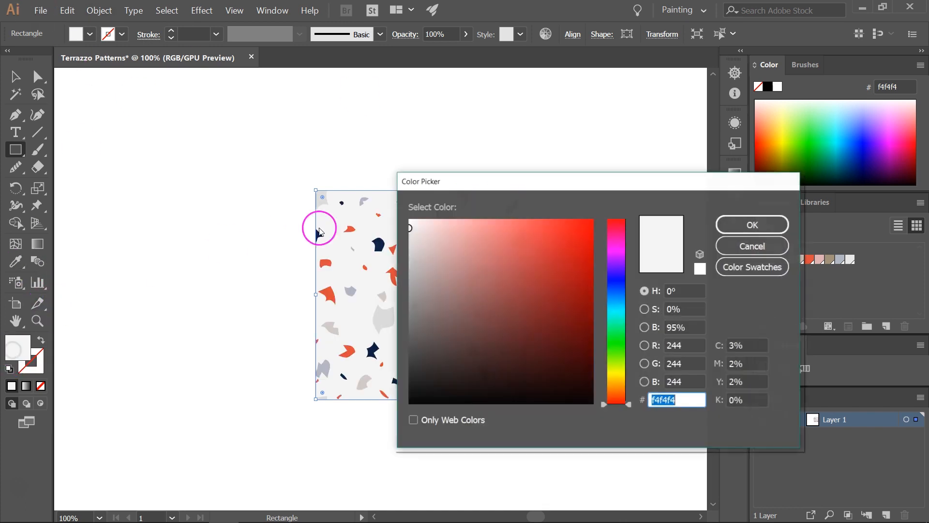
left_click(409, 223)
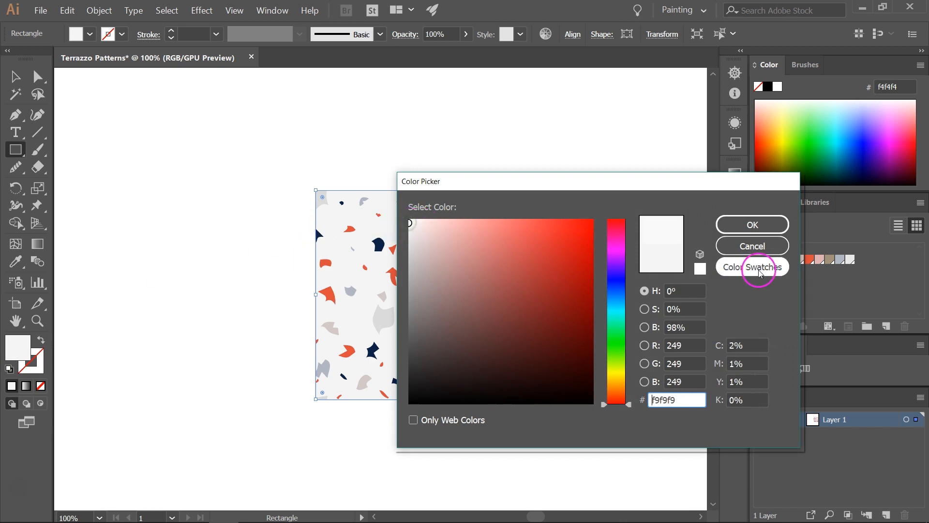
left_click(751, 224)
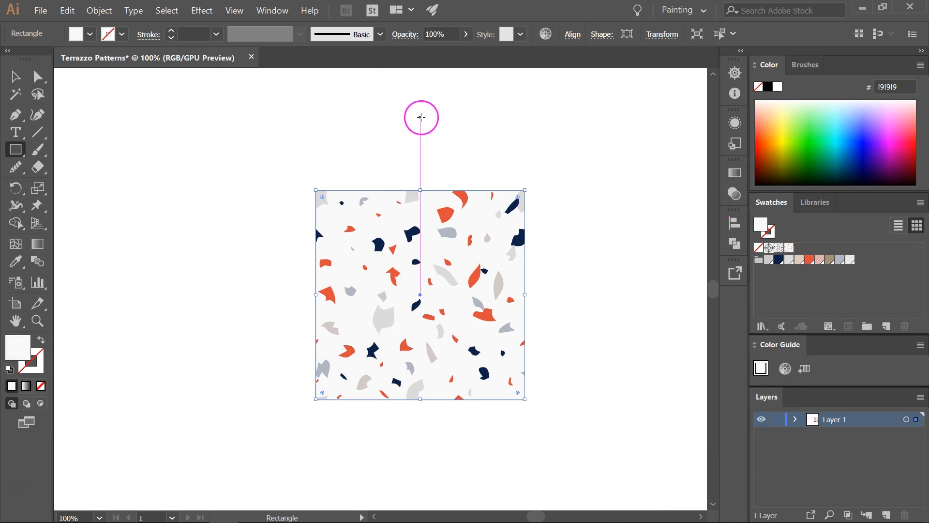
left_click(41, 10)
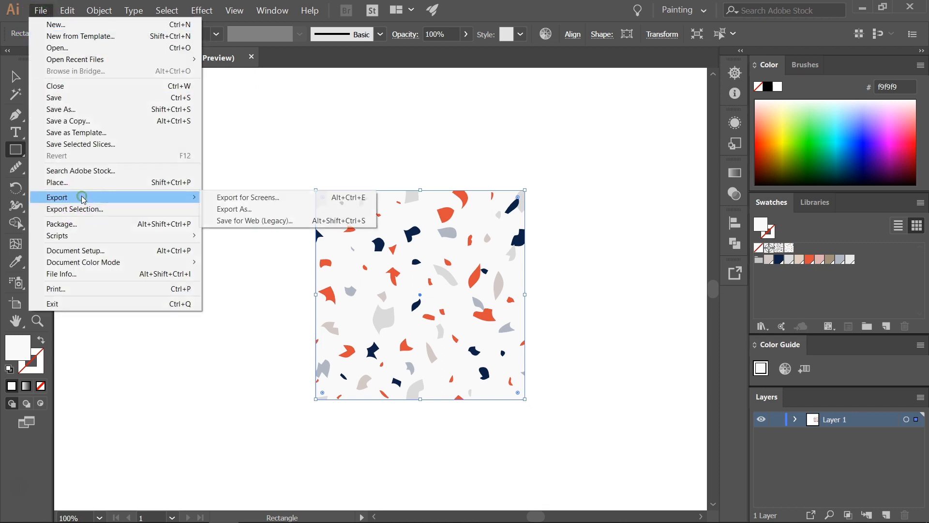